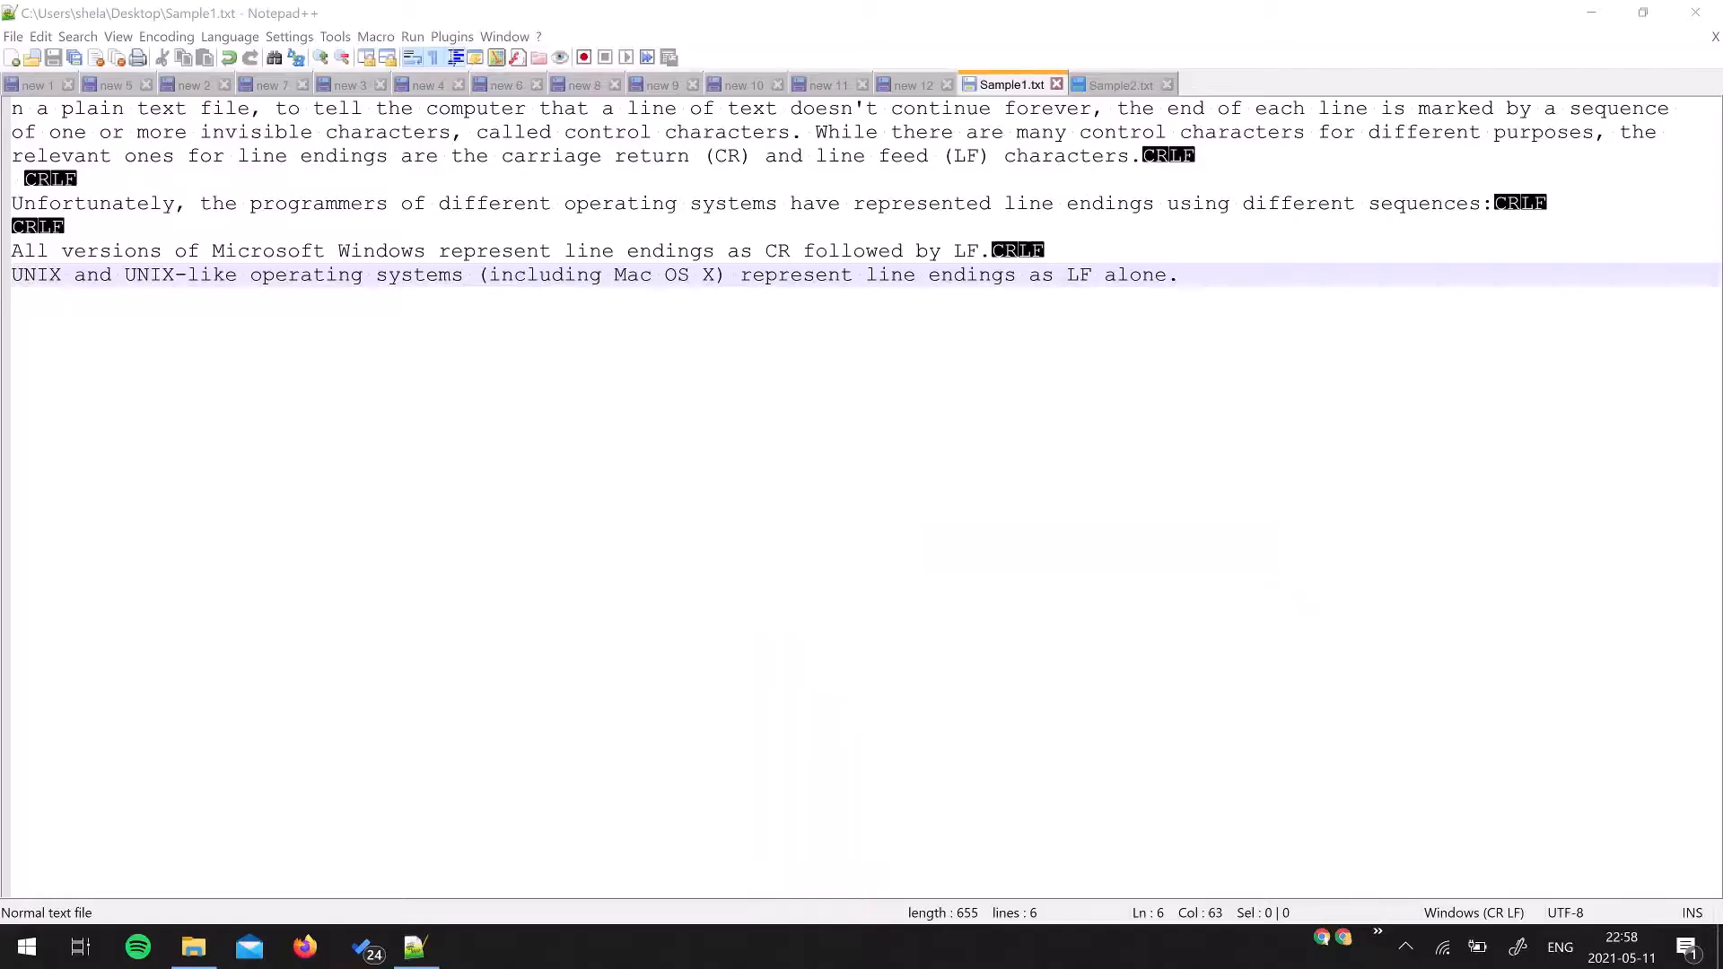
- Toggle Show All Characters to inspect Sample1.txt's CRLF line-ending symbols
click(1176, 274)
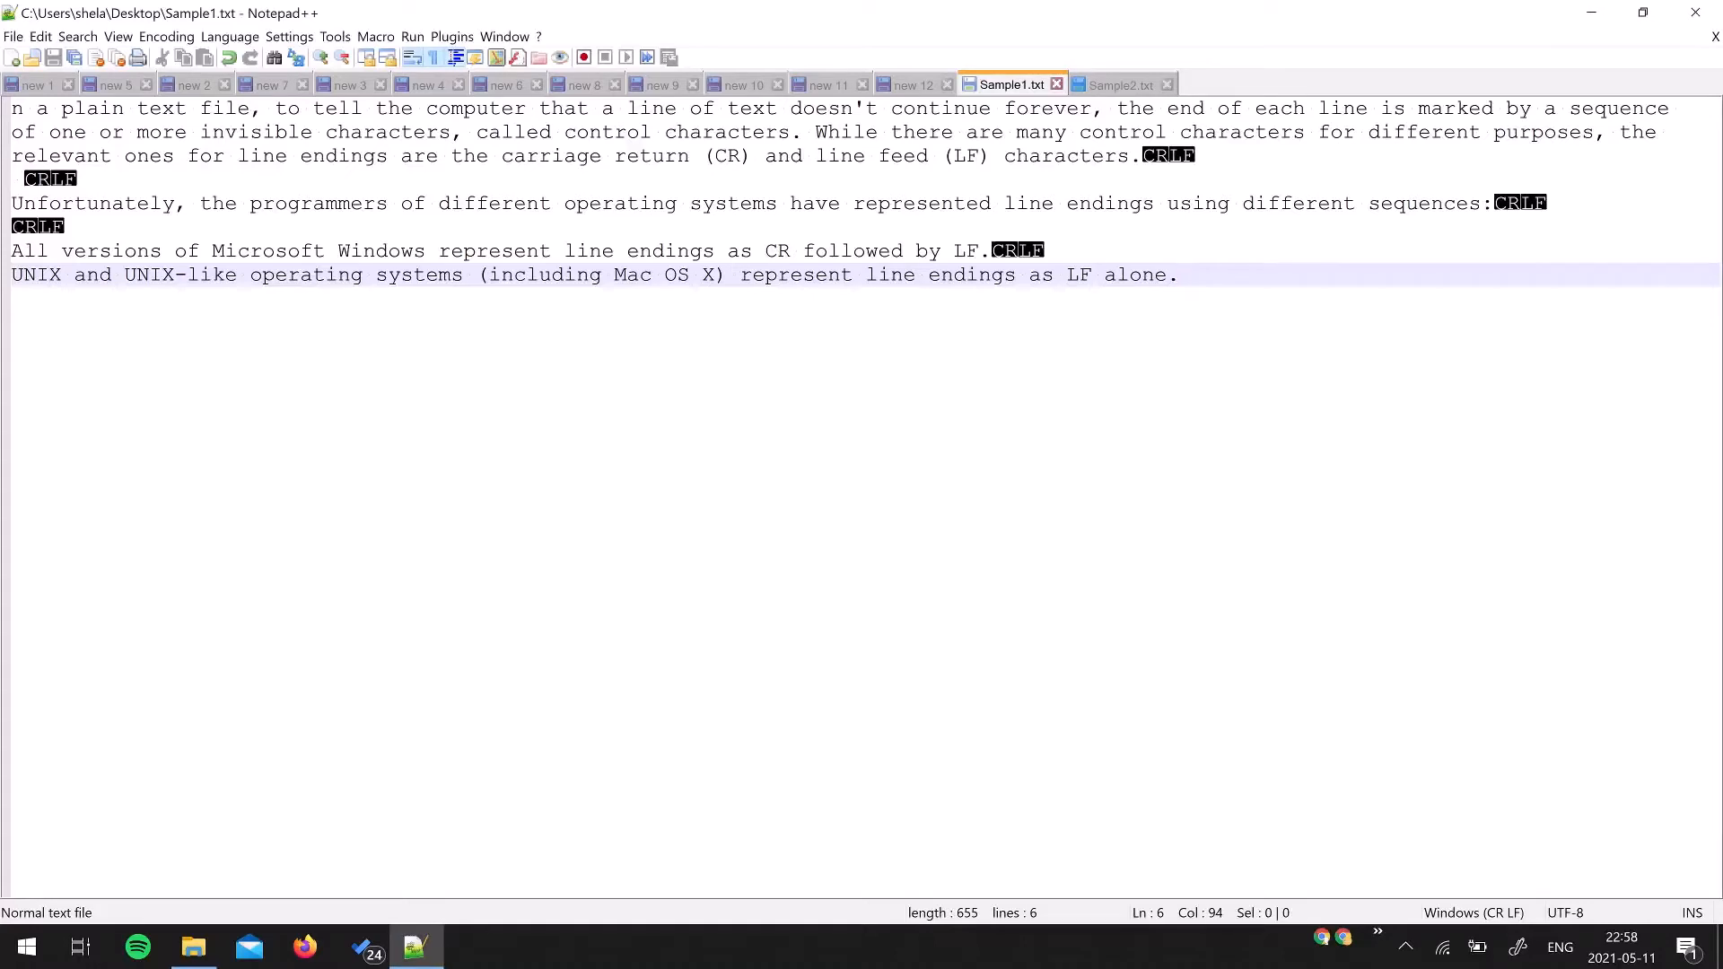
click(1178, 275)
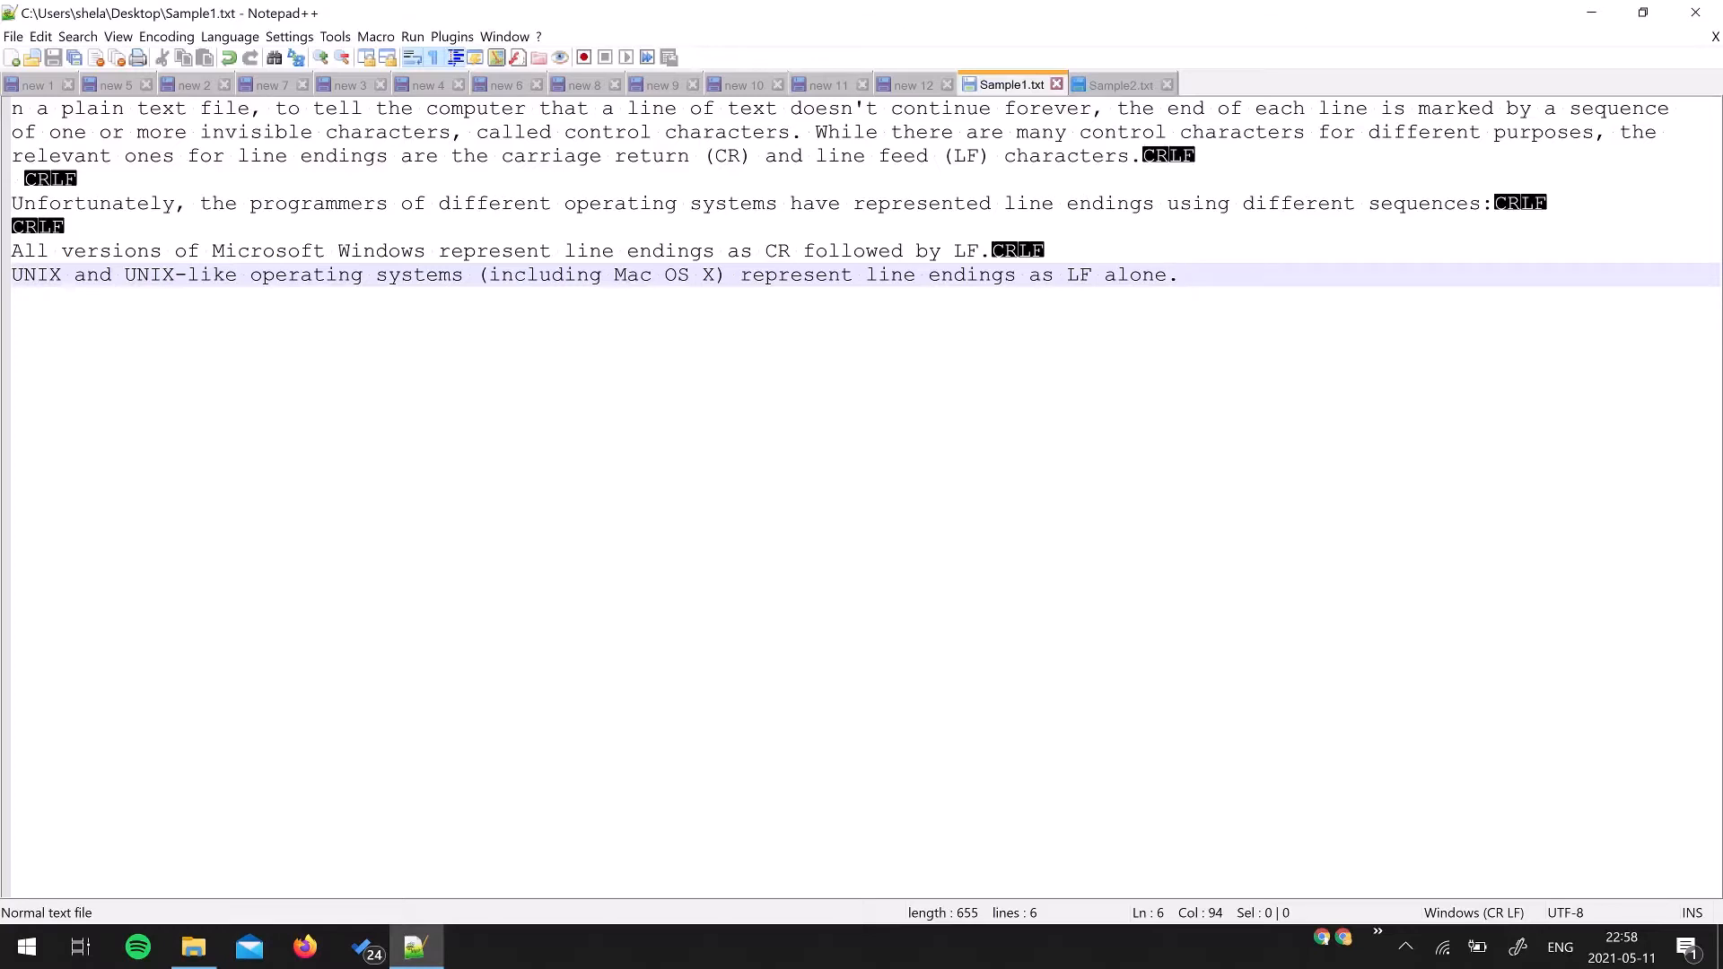
click(1181, 274)
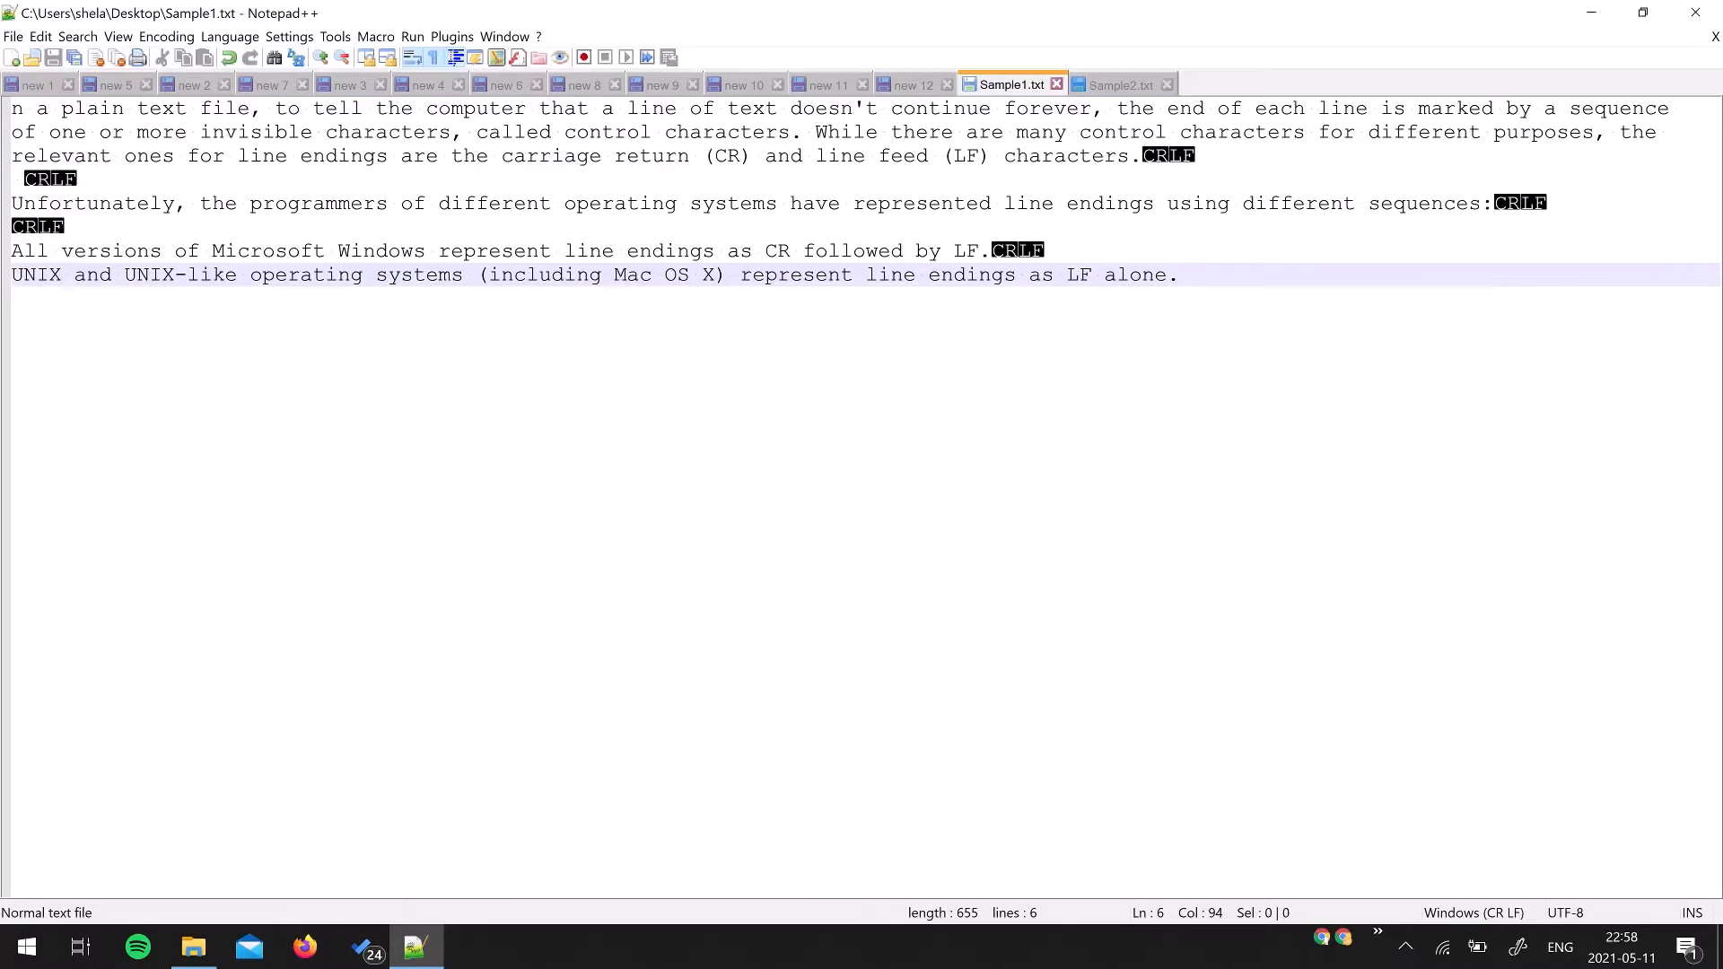
click(1179, 274)
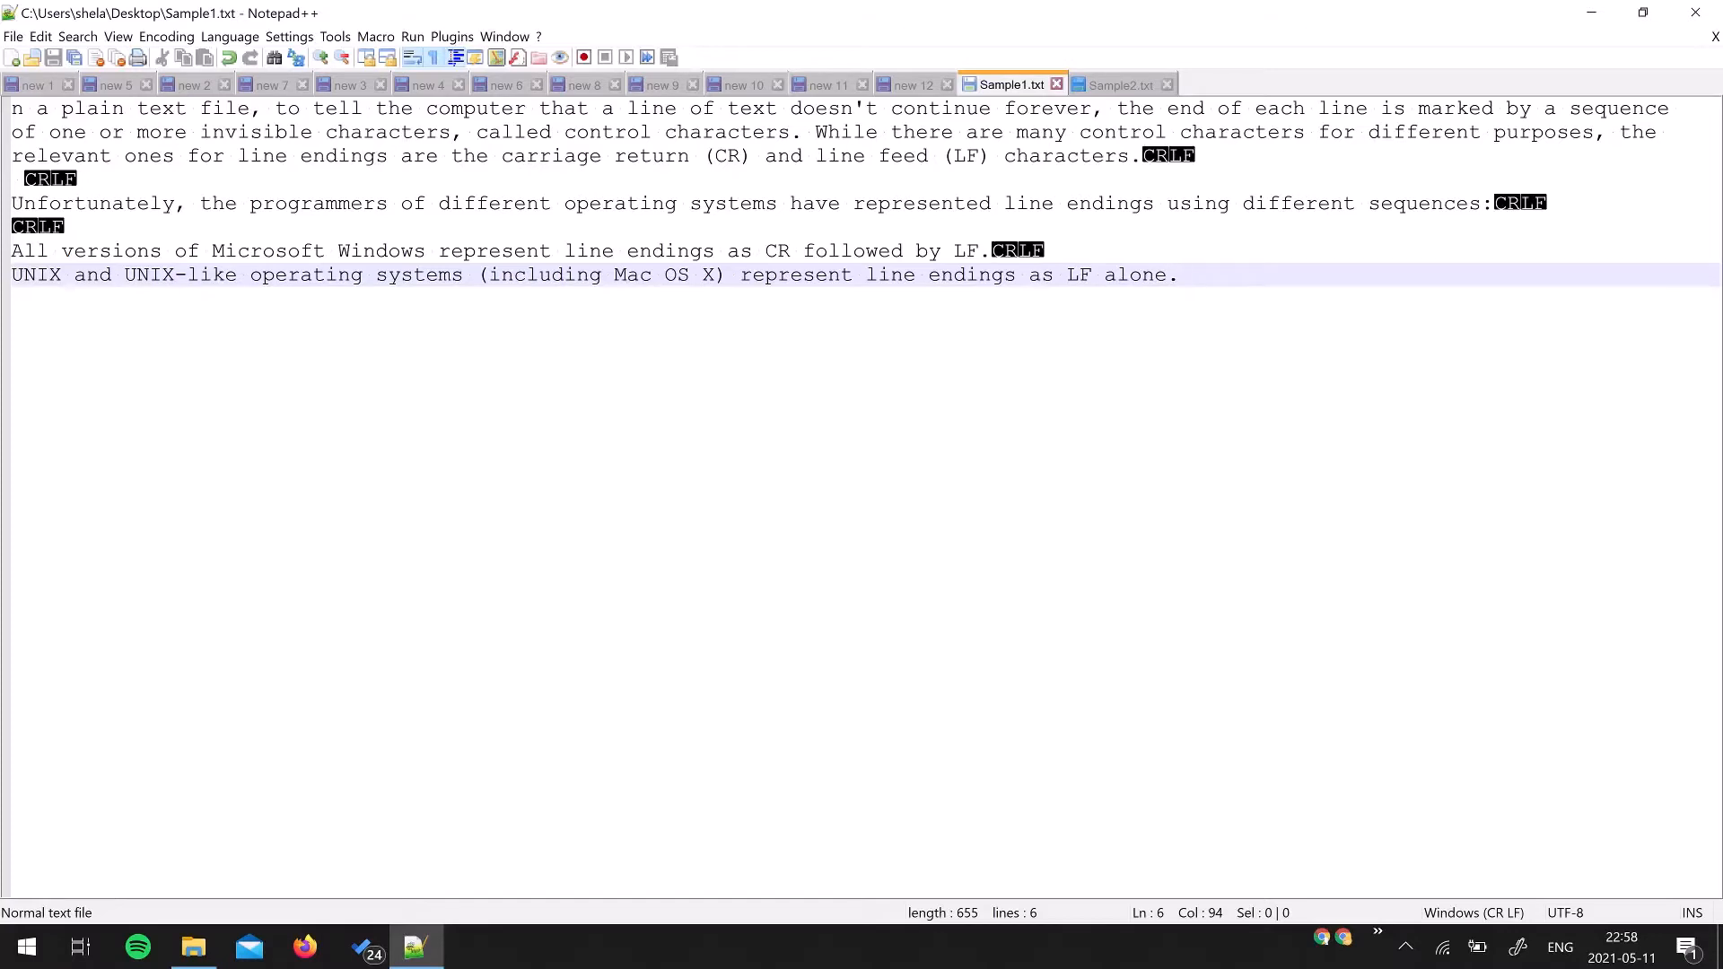
click(1179, 274)
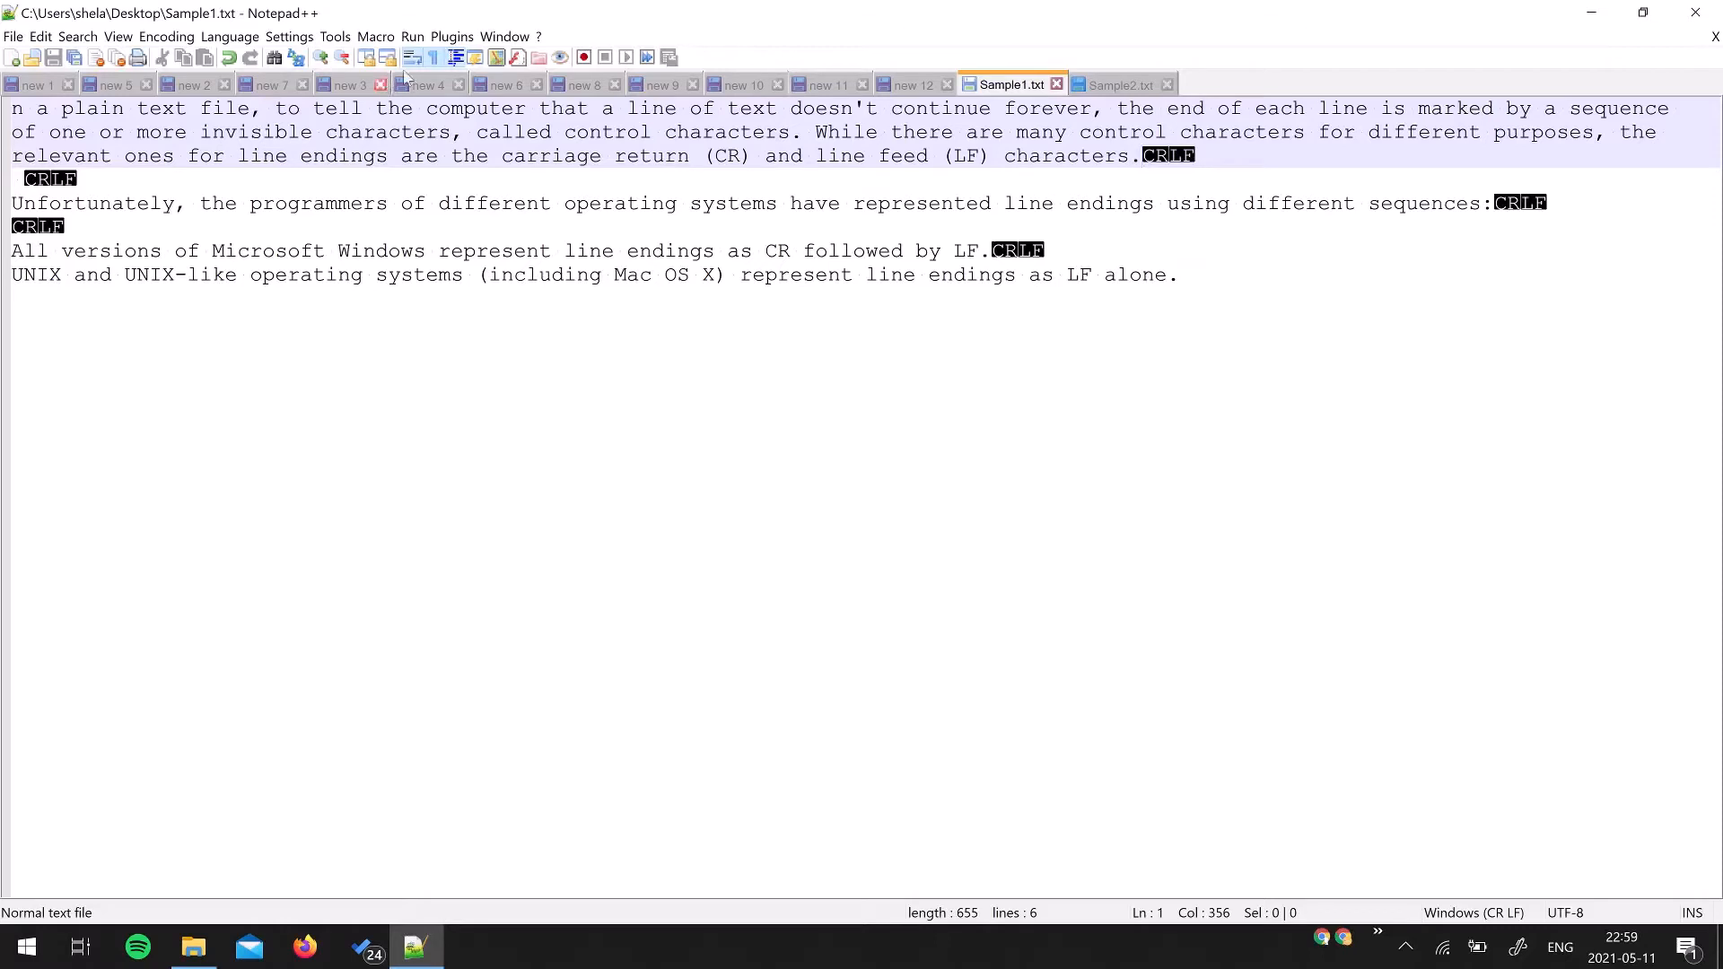
click(434, 57)
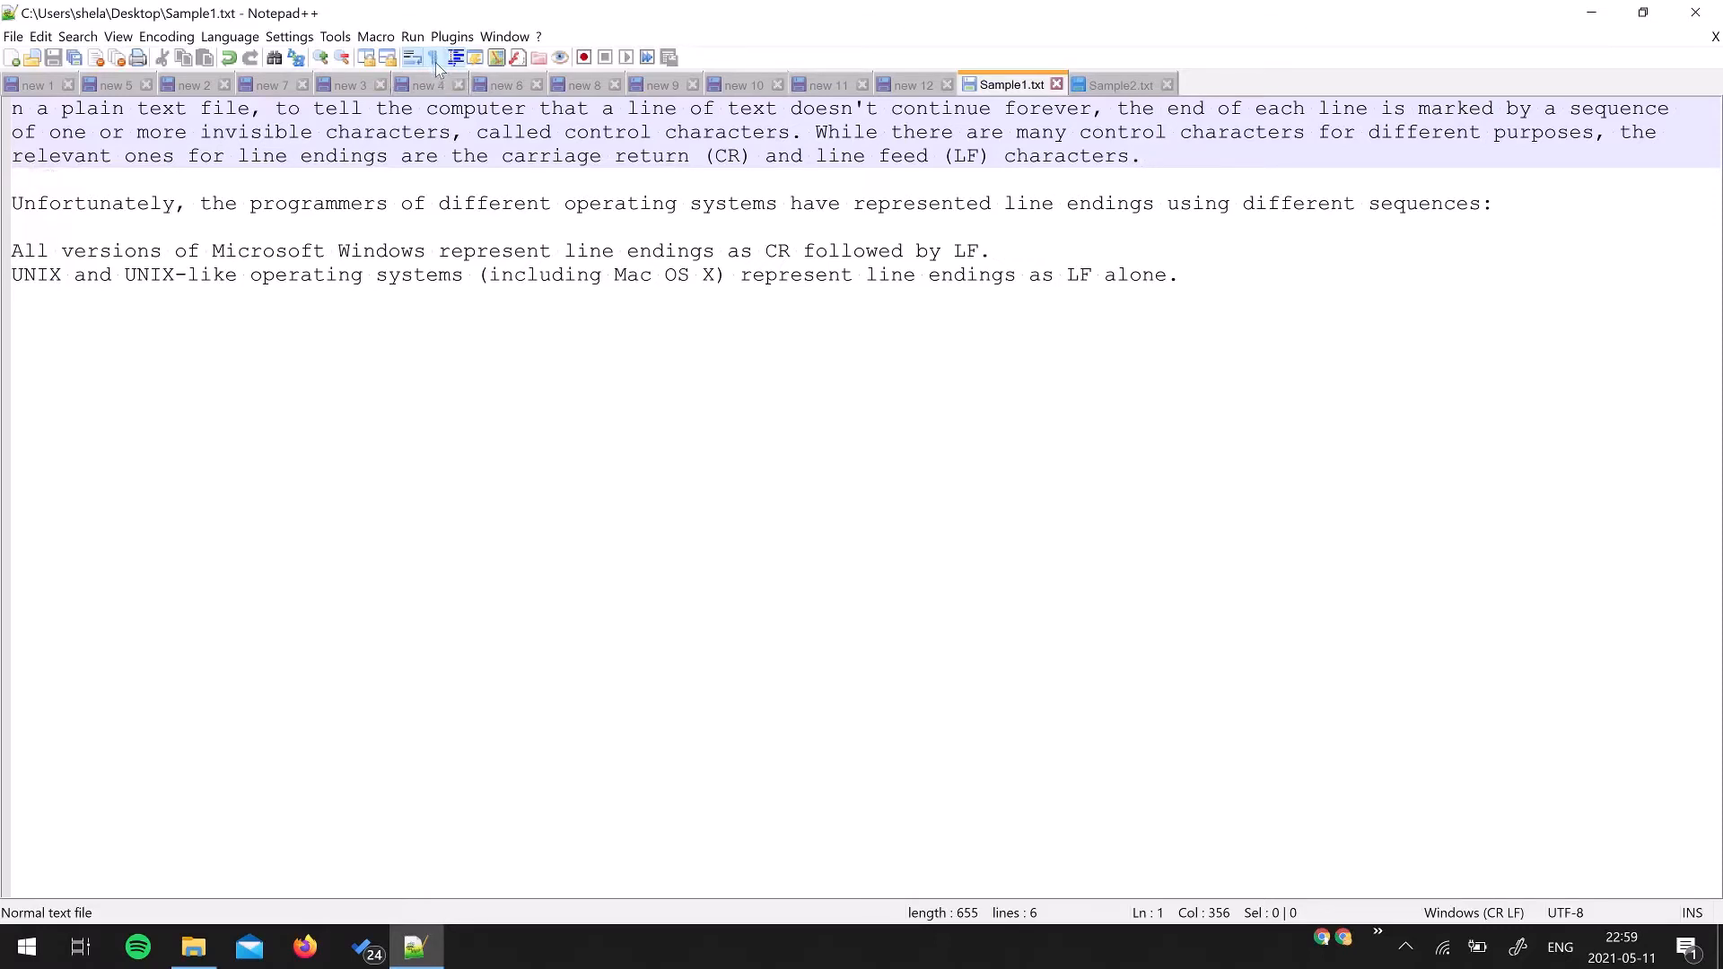
click(433, 58)
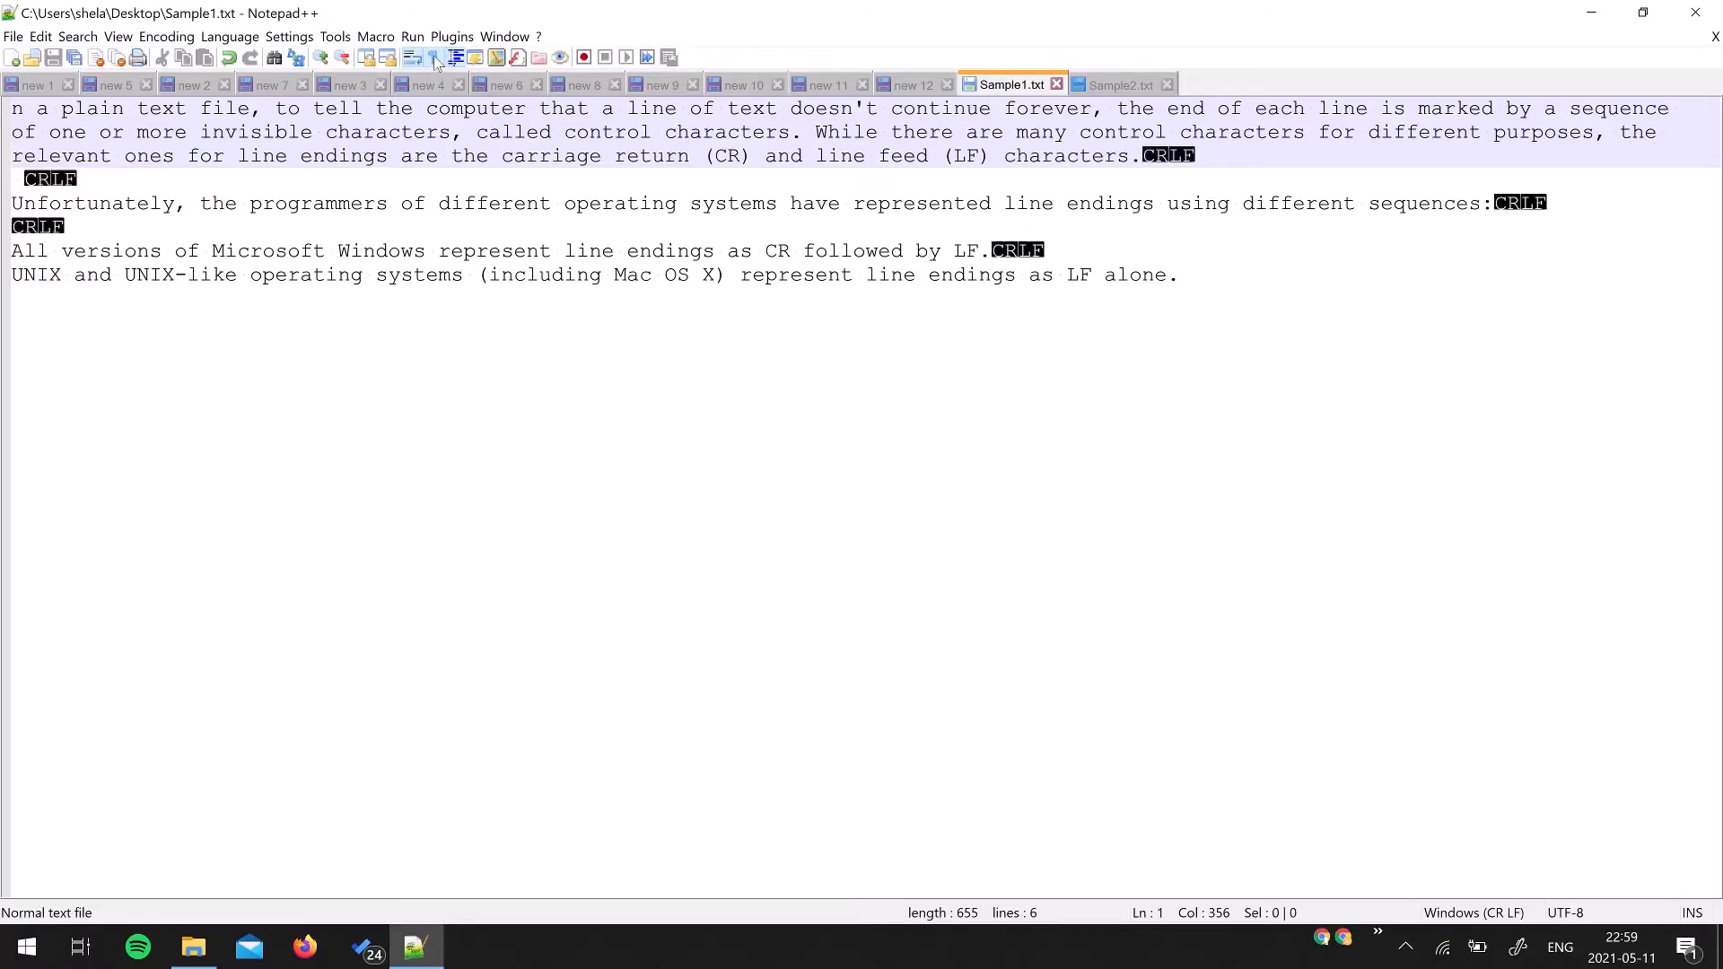
mouse_move(435, 57)
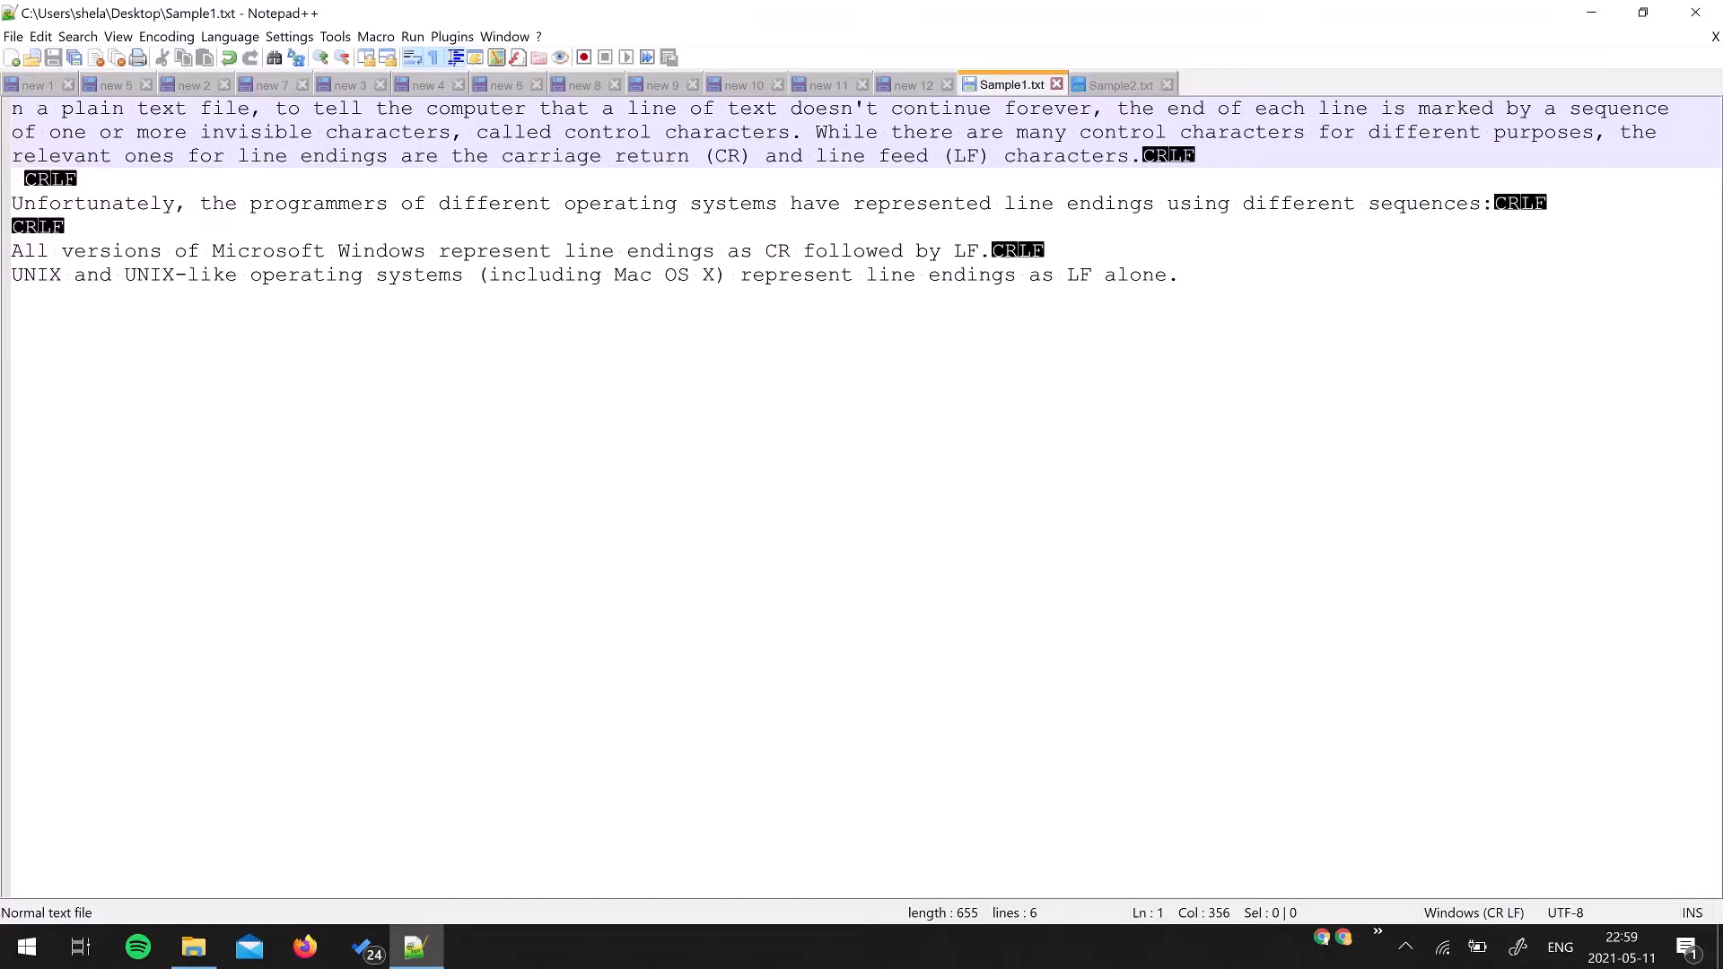
- Convert Sample1.txt's line endings to Unix (LF) via Edit > EOL Conversion
click(41, 36)
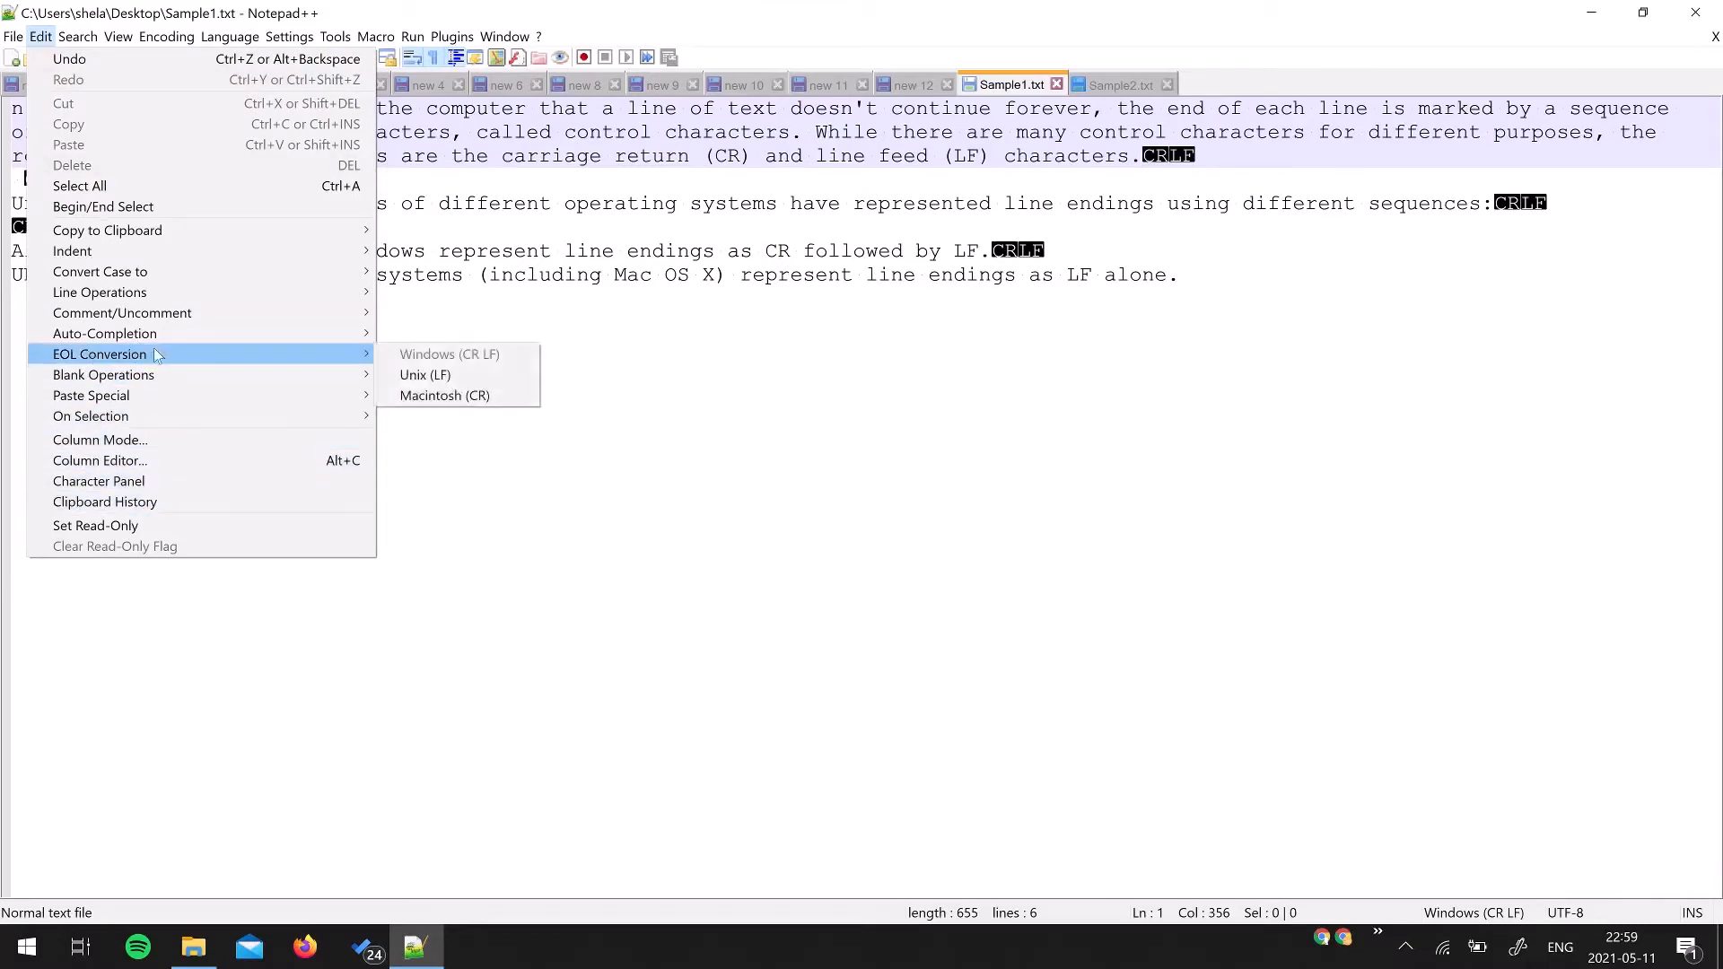
mouse_move(498, 364)
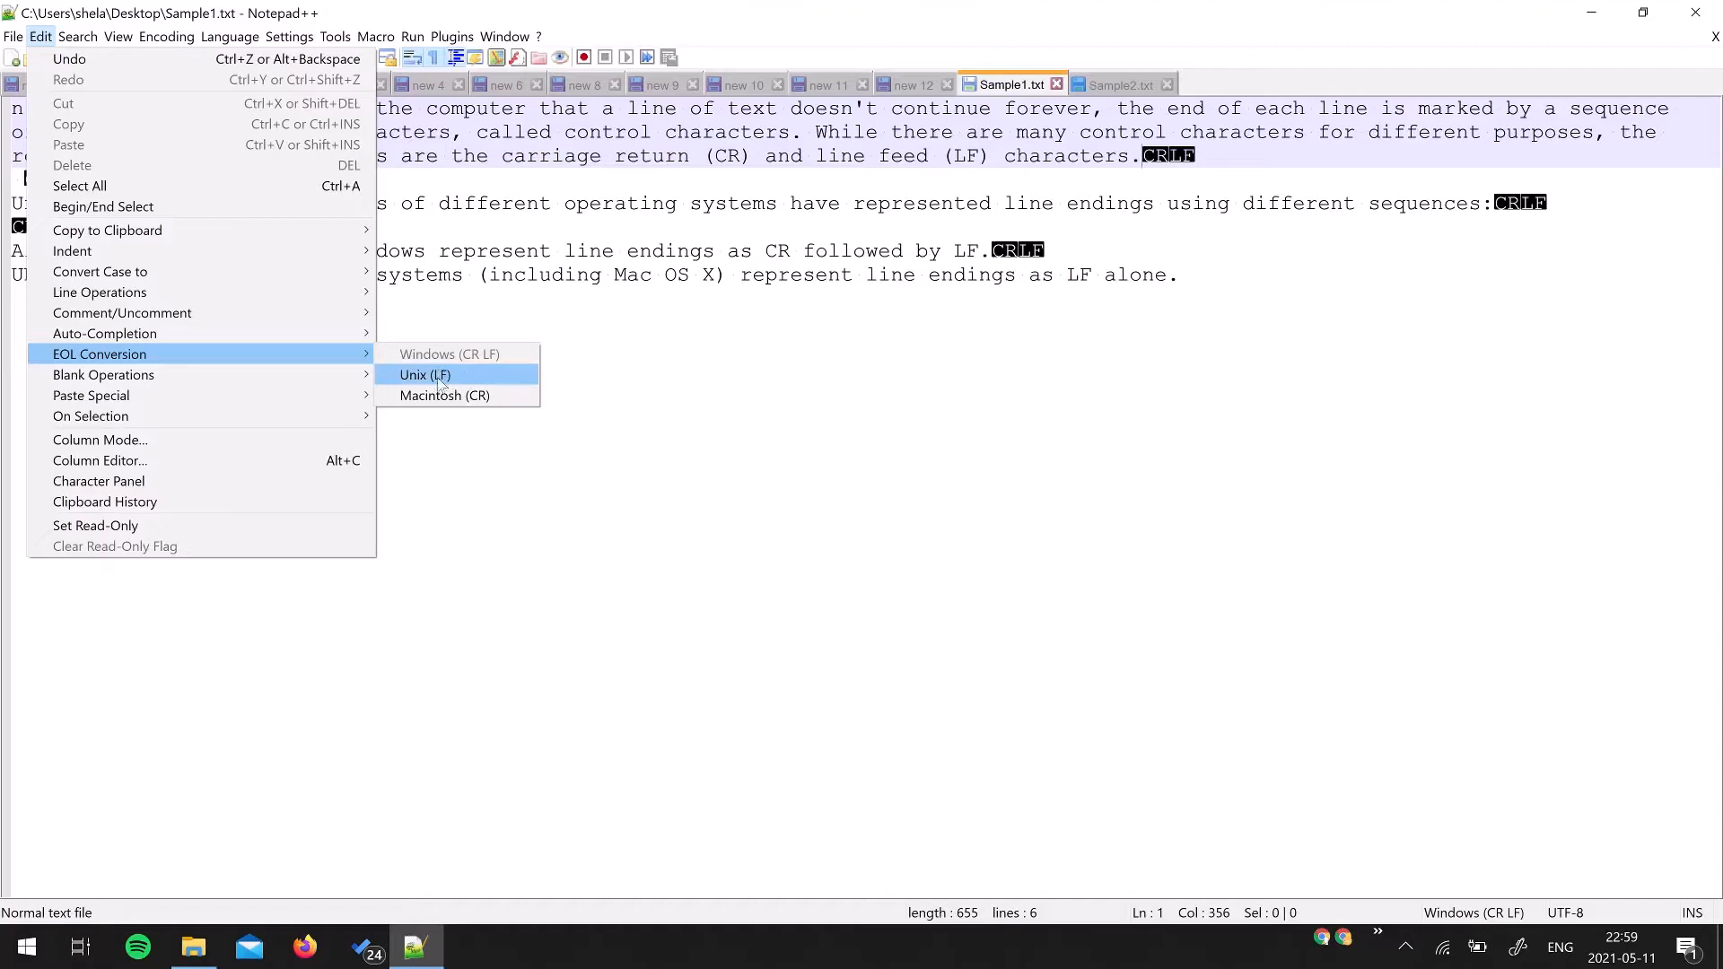
click(423, 375)
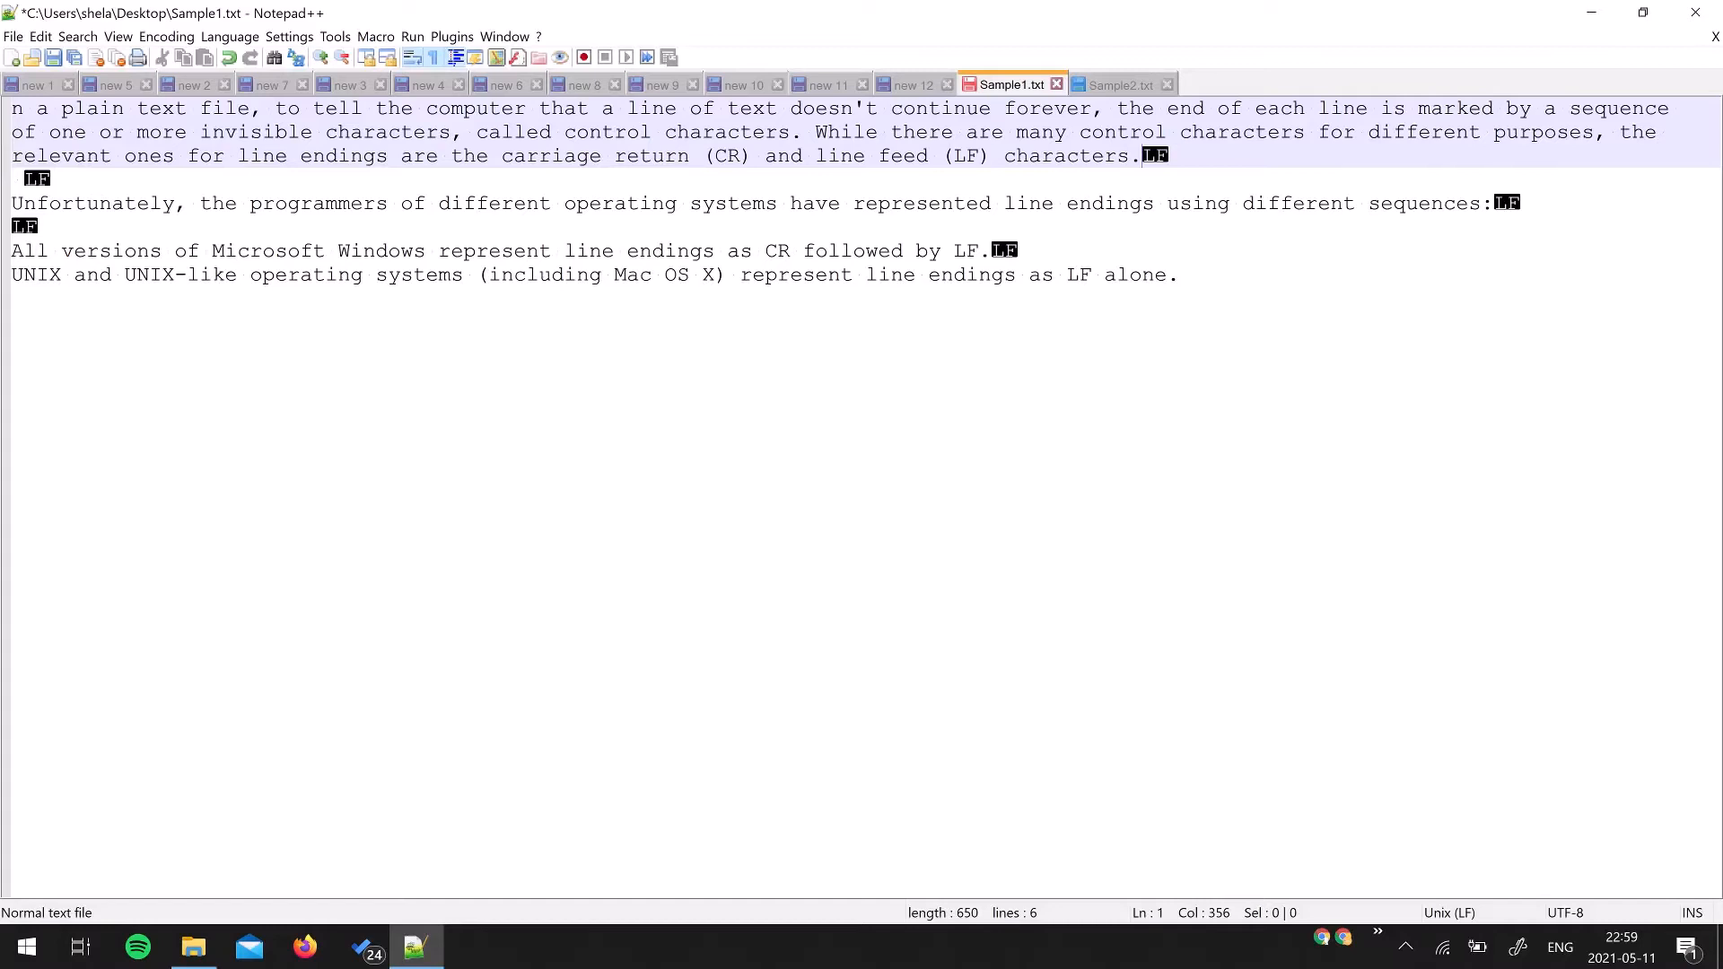
- Hide the line-end symbols, save Sample1.txt with LF endings, and switch to Sample2.txt
click(434, 56)
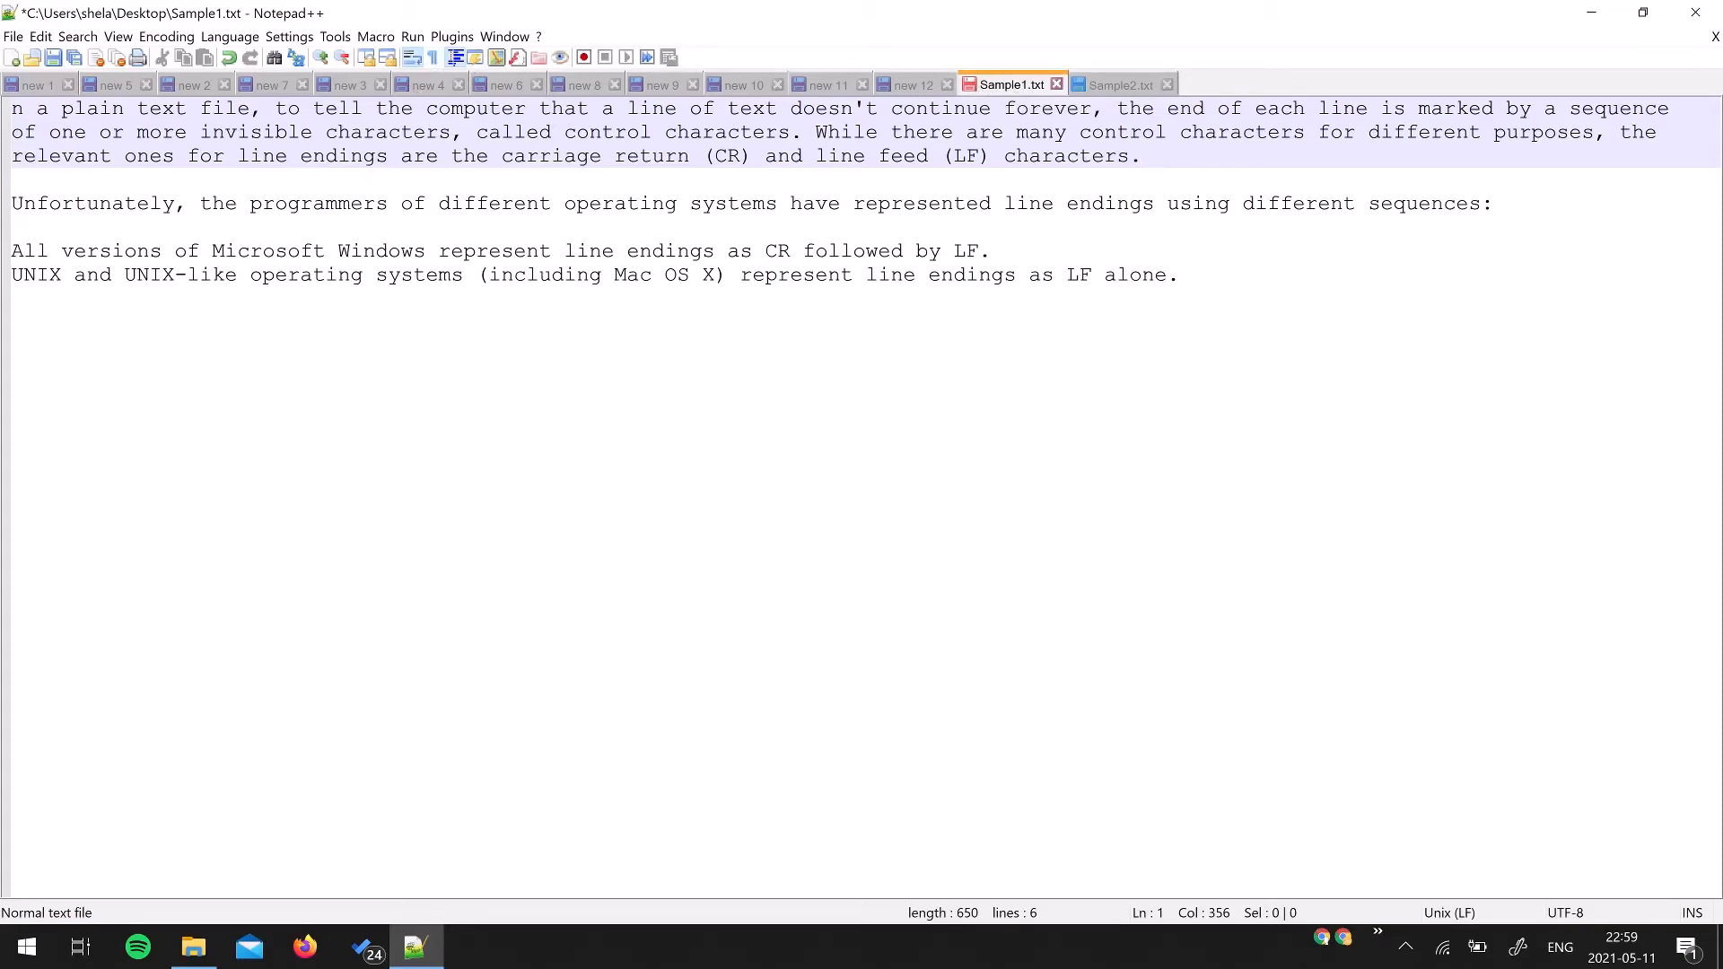
click(1143, 156)
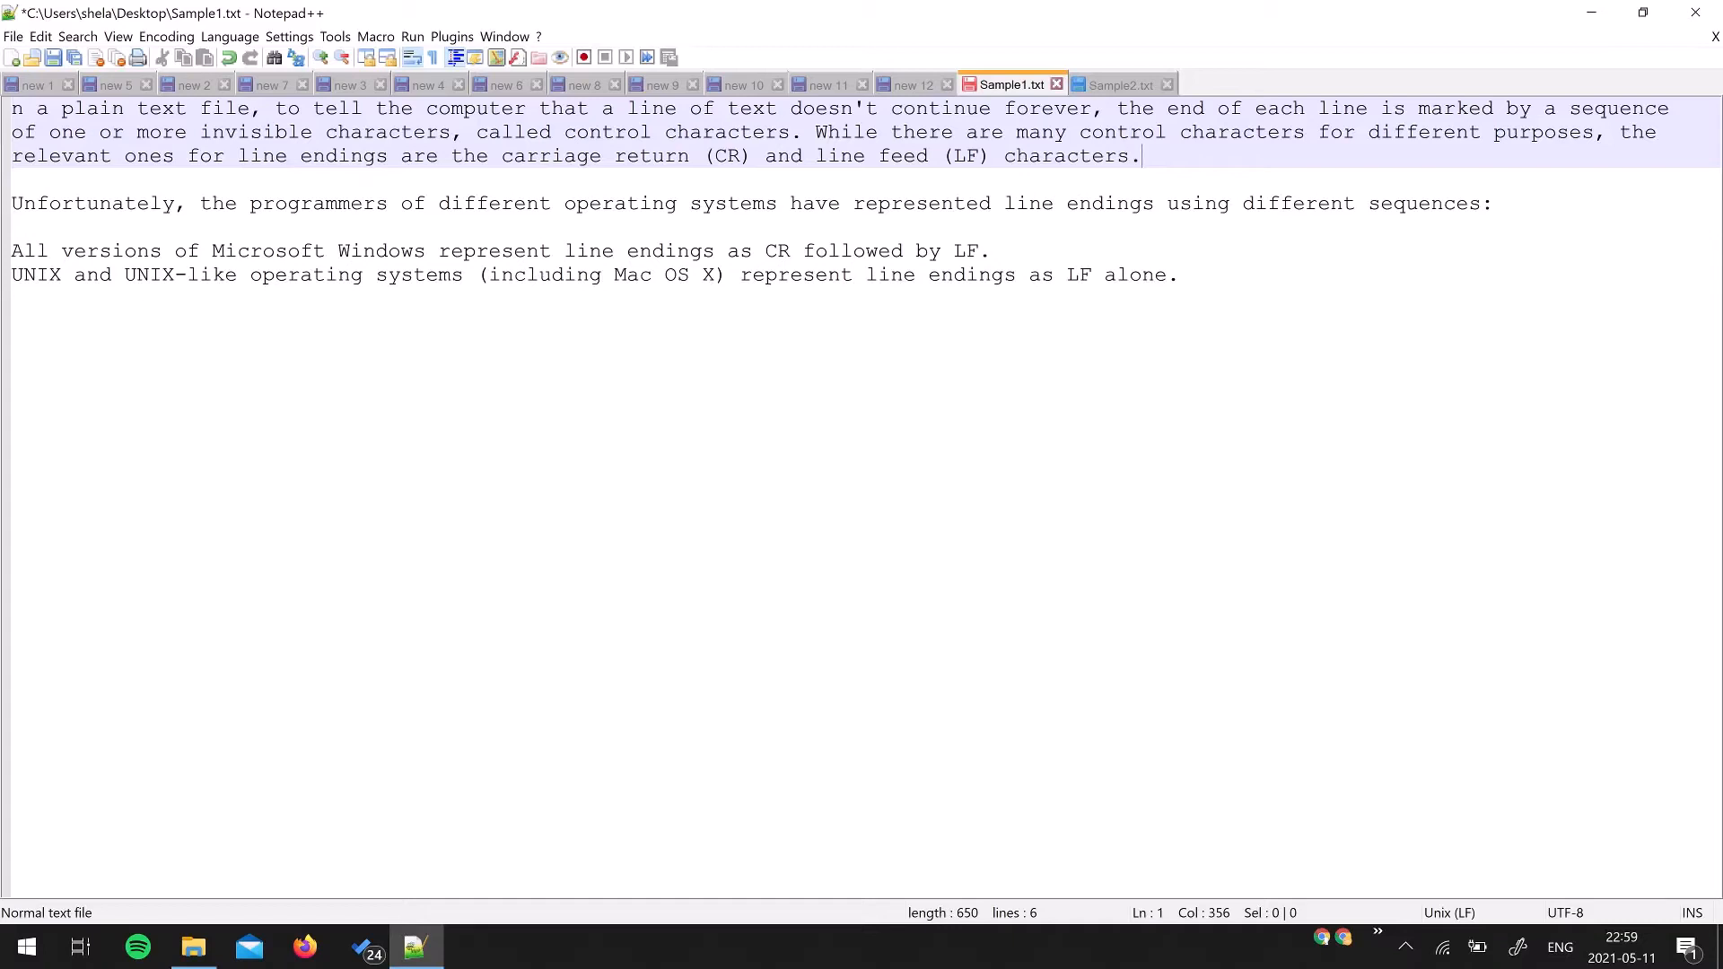
mouse_move(1009, 84)
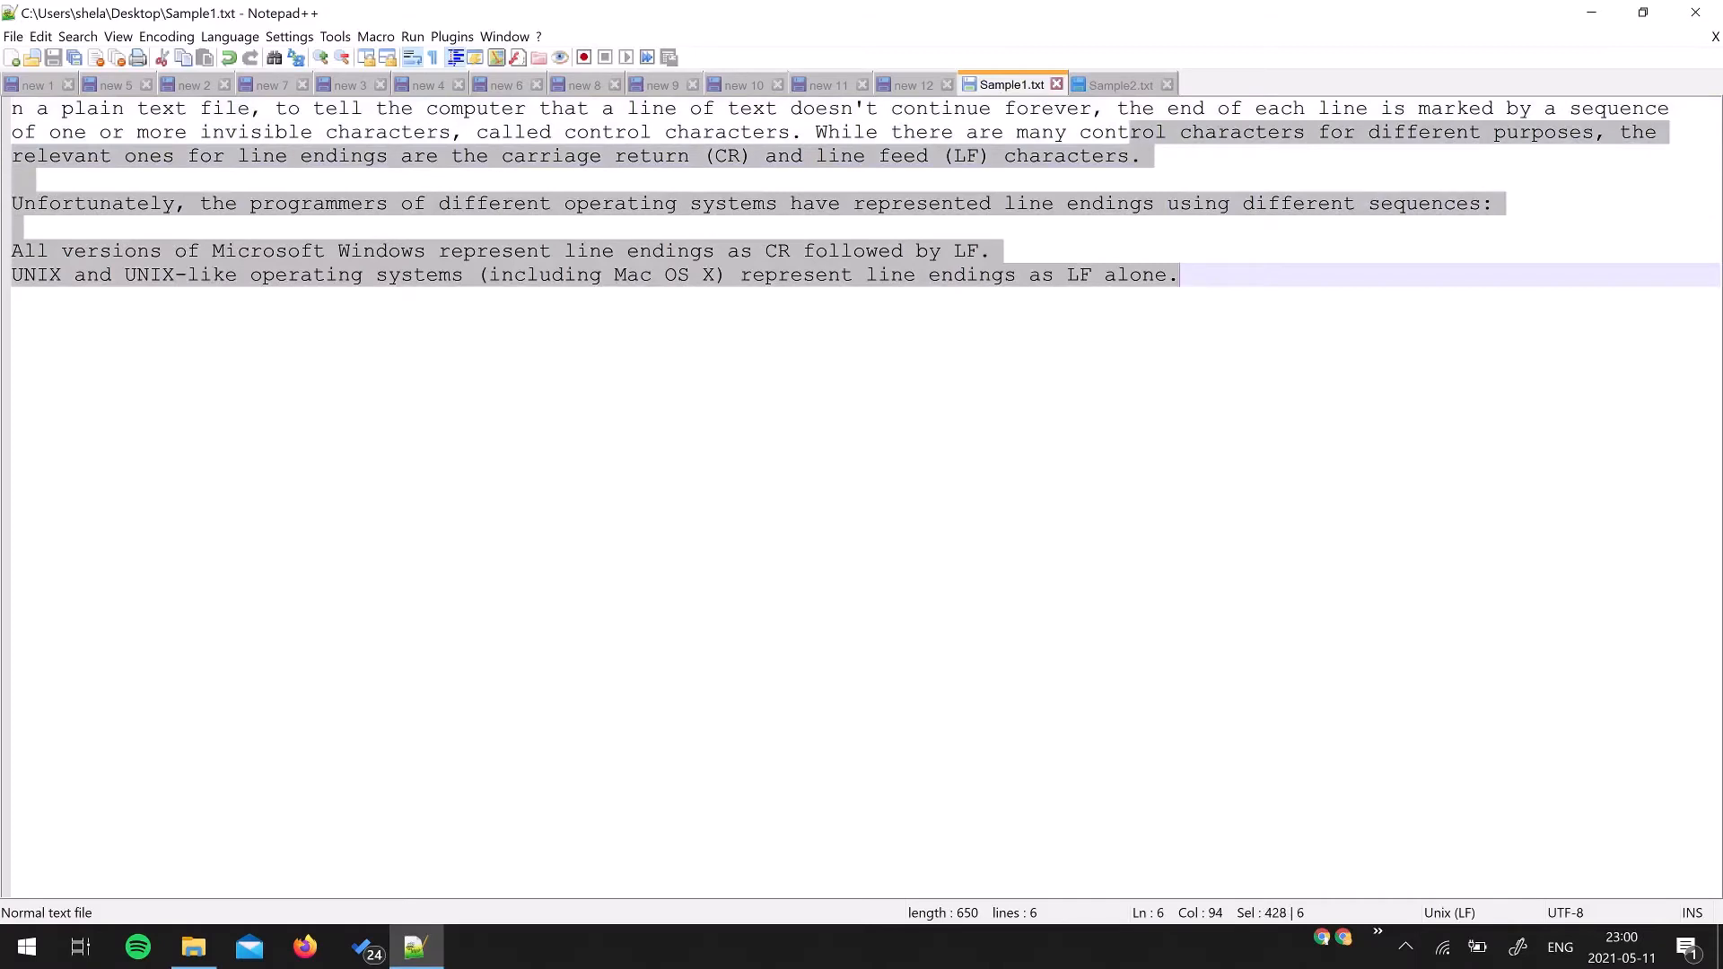
click(1120, 84)
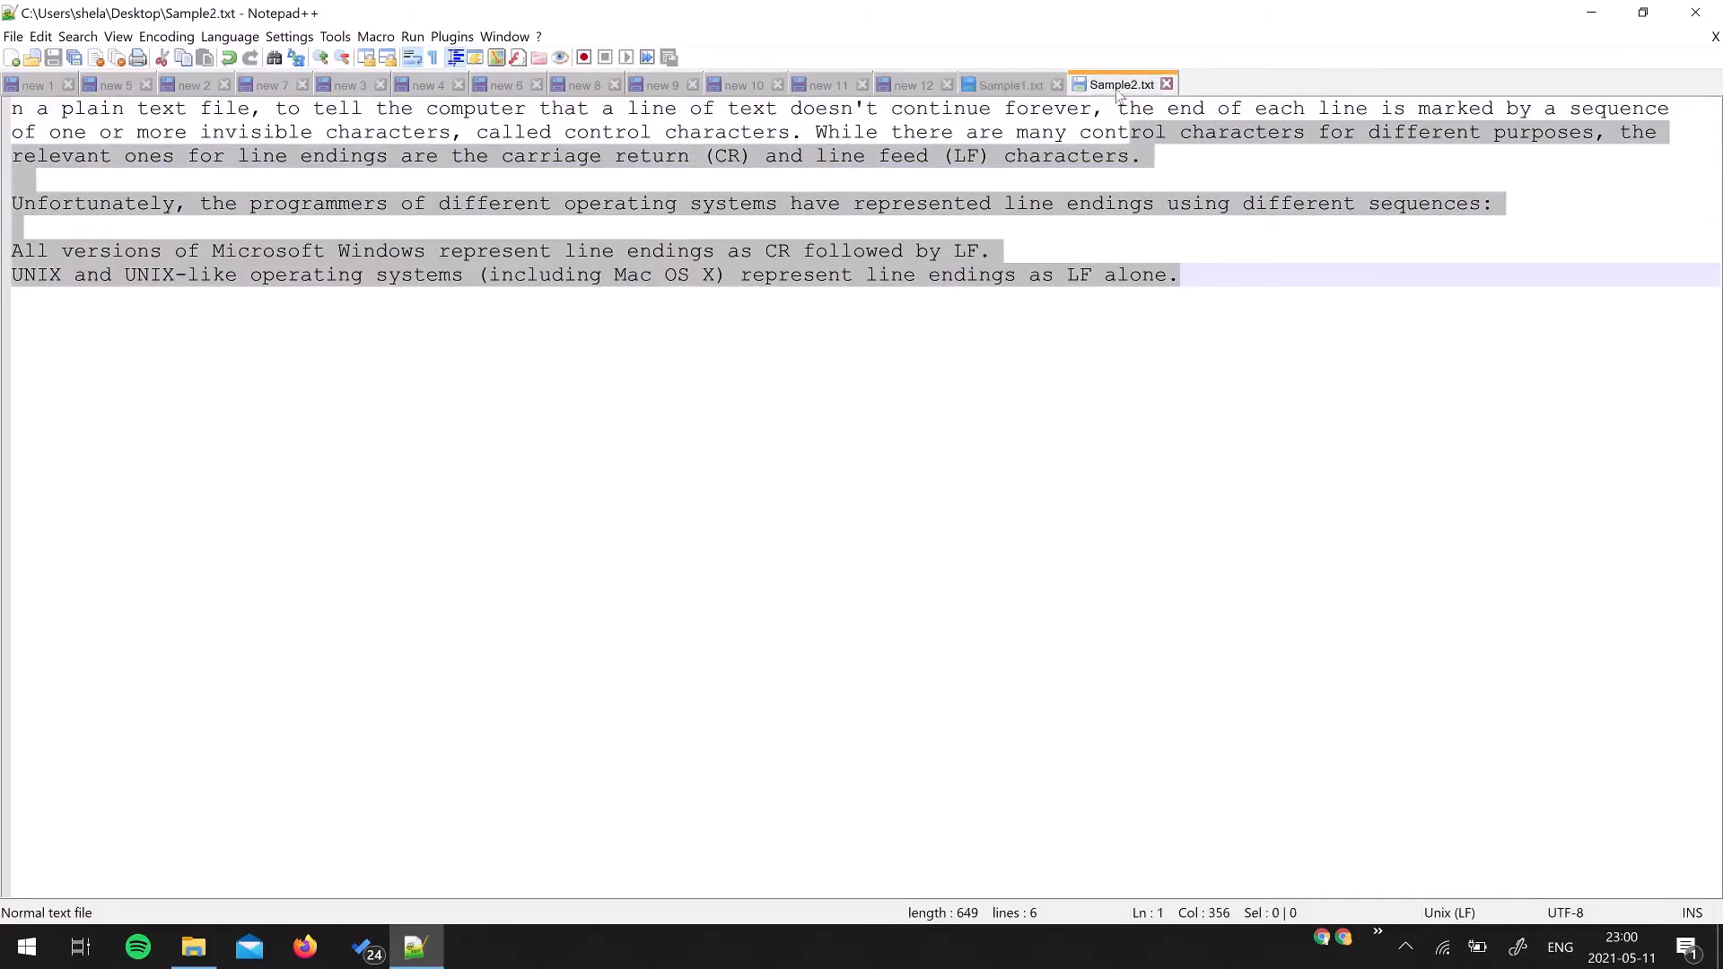
- Show all characters in Sample2.txt, revealing its LF line-ending markers
click(11, 154)
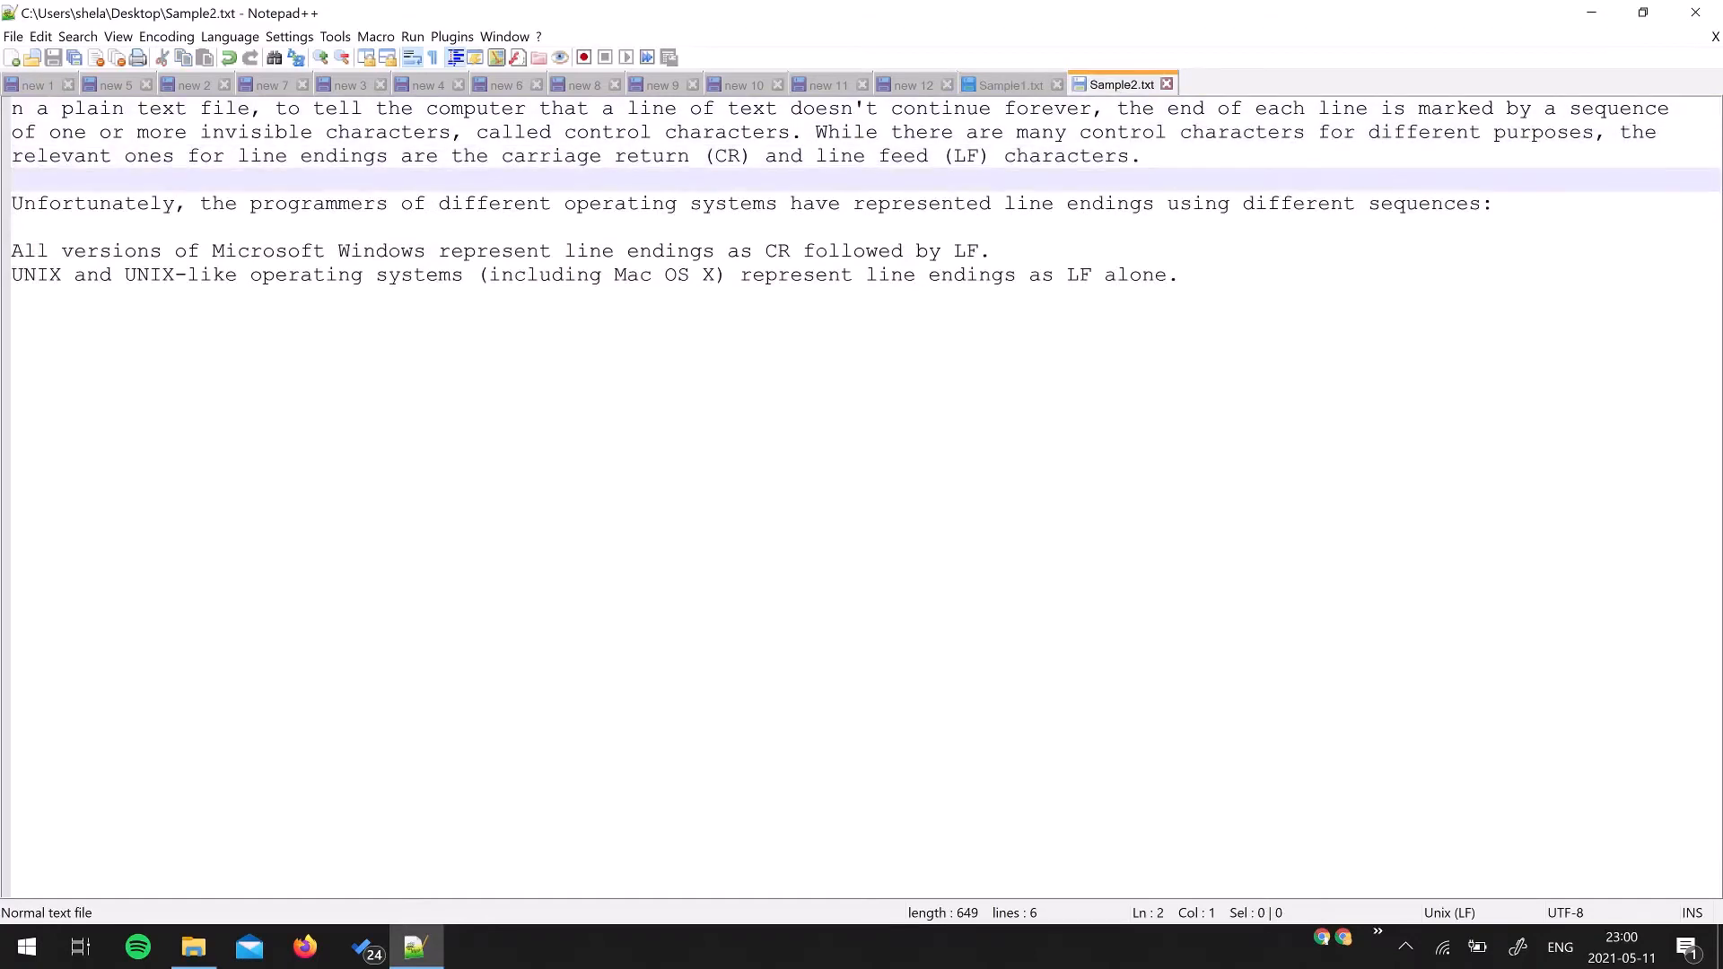
mouse_move(433, 58)
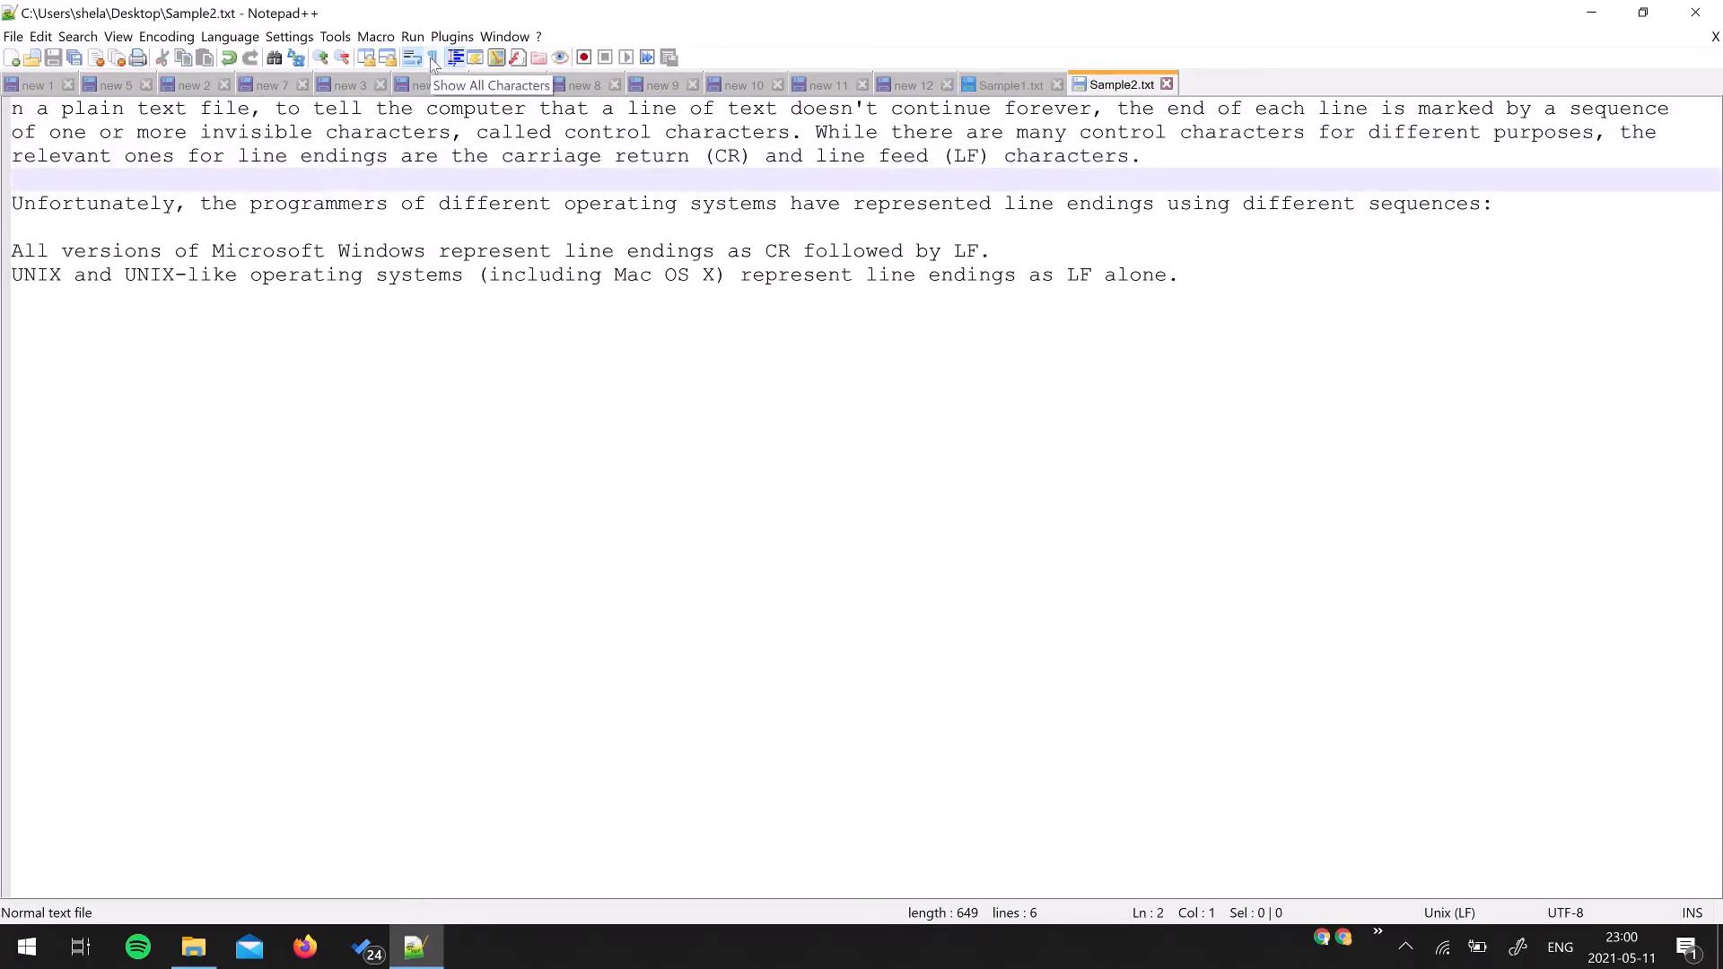
click(434, 57)
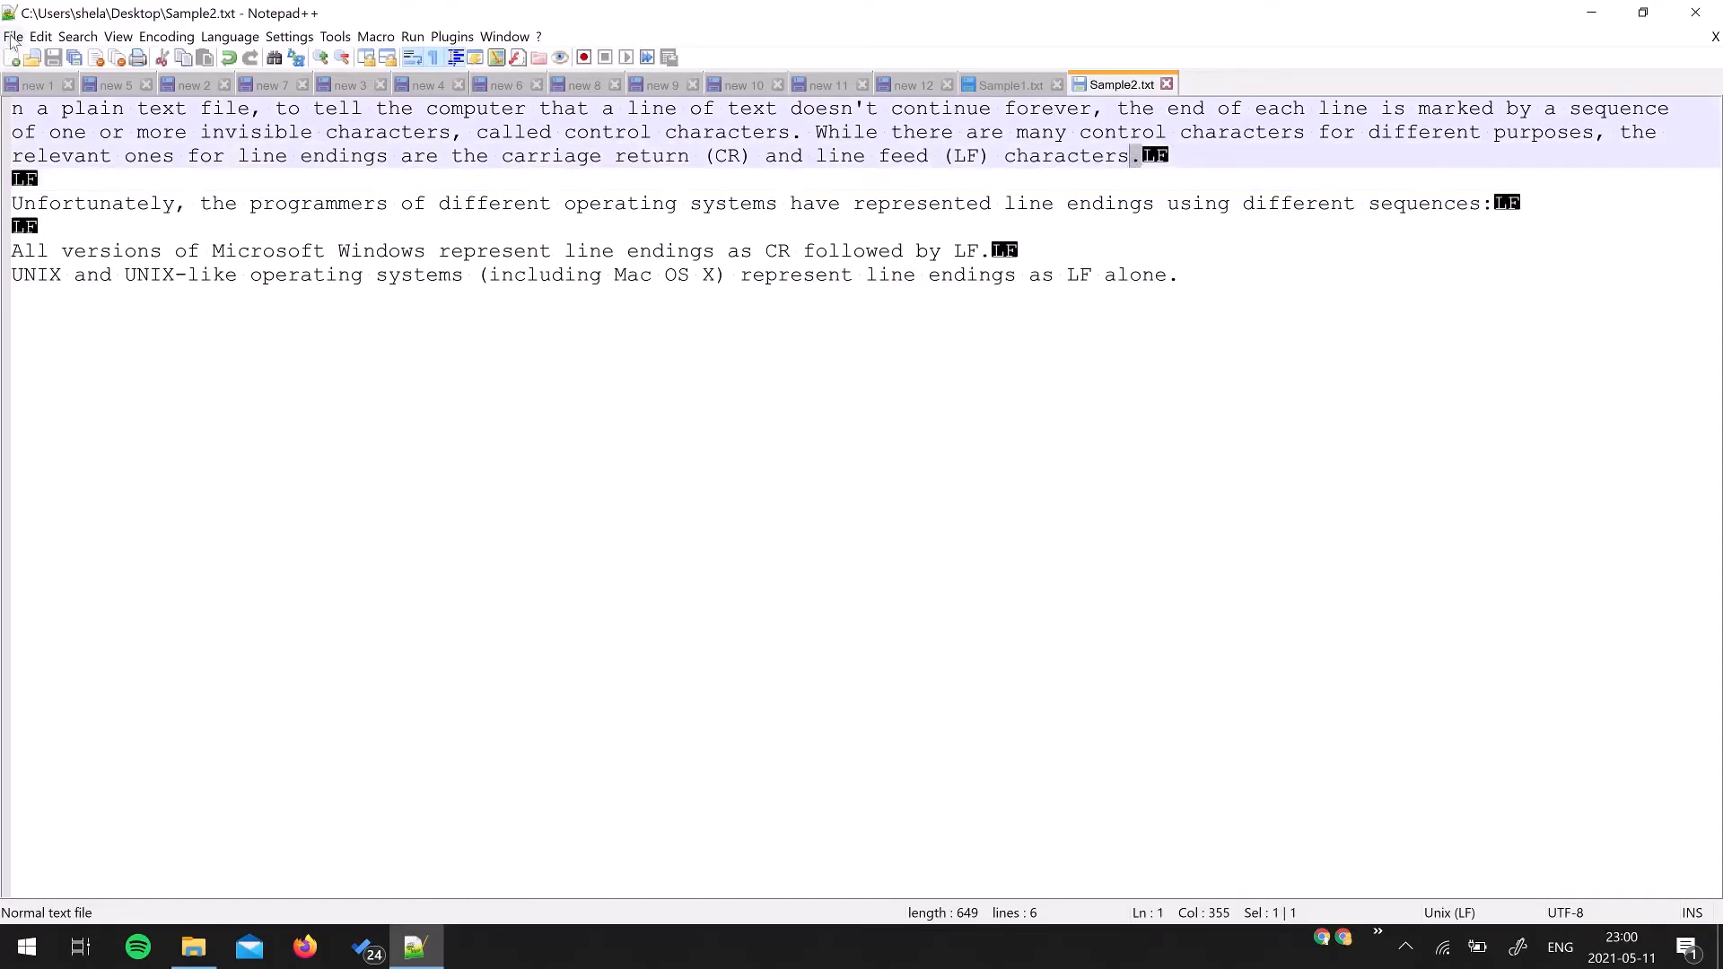
click(41, 36)
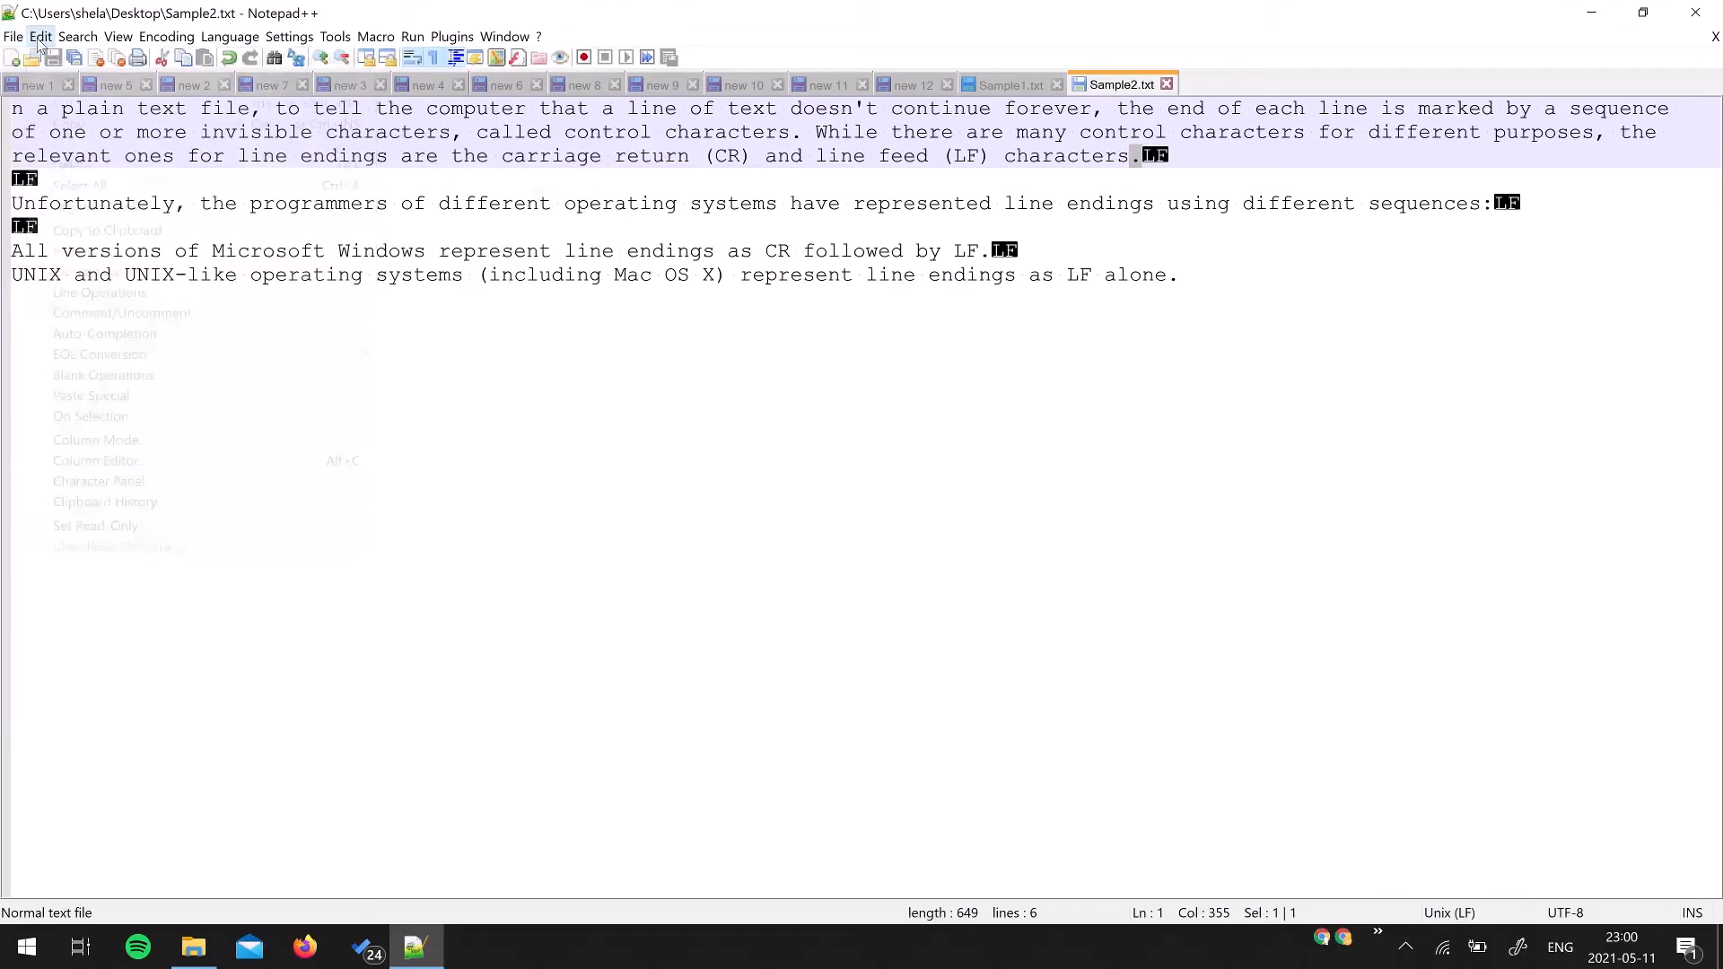
- Convert Sample2.txt's line endings to Windows (CR LF) via Edit > EOL Conversion
click(41, 35)
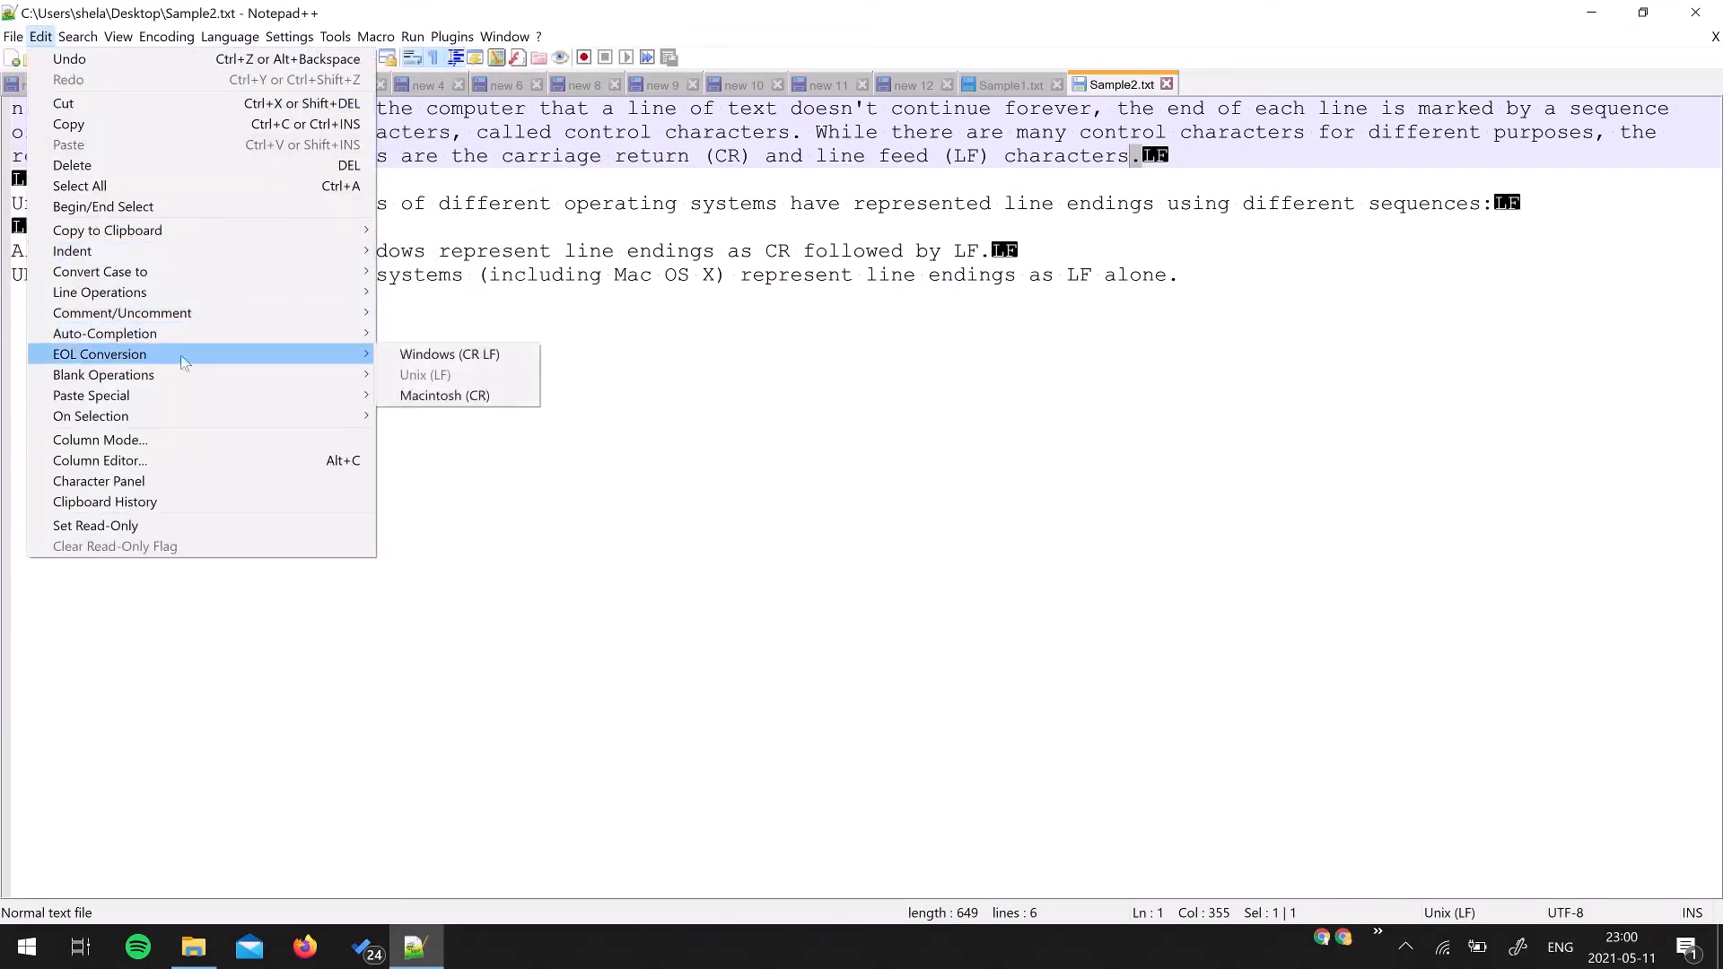
click(449, 354)
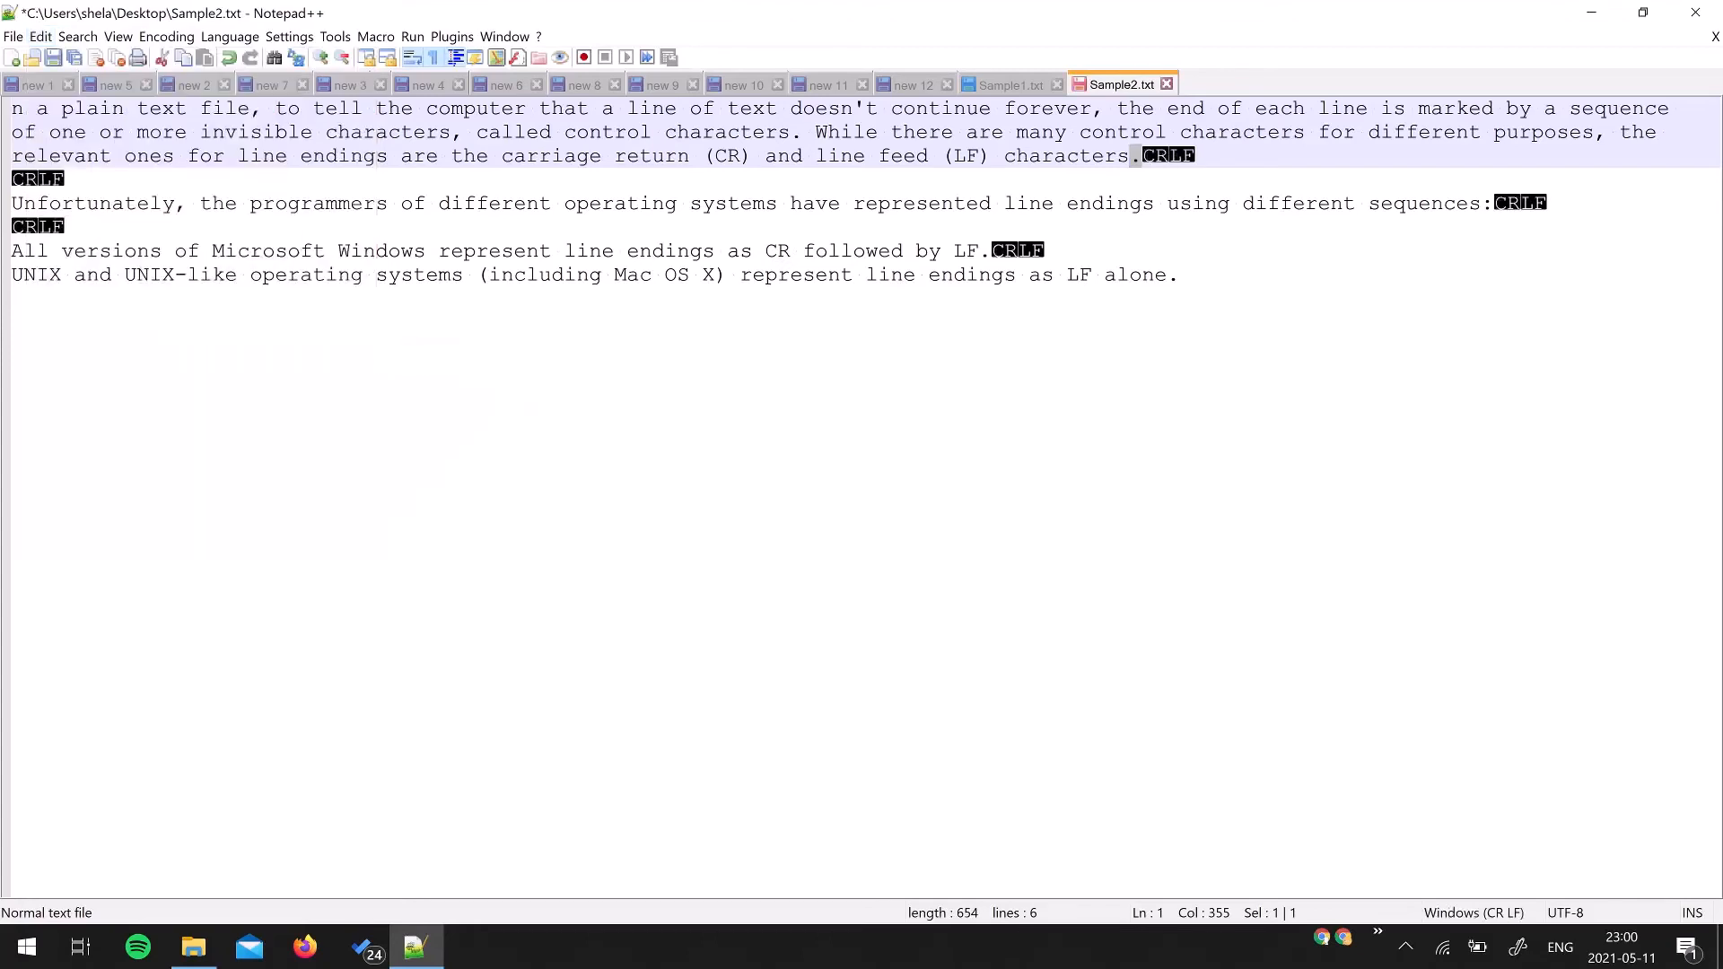